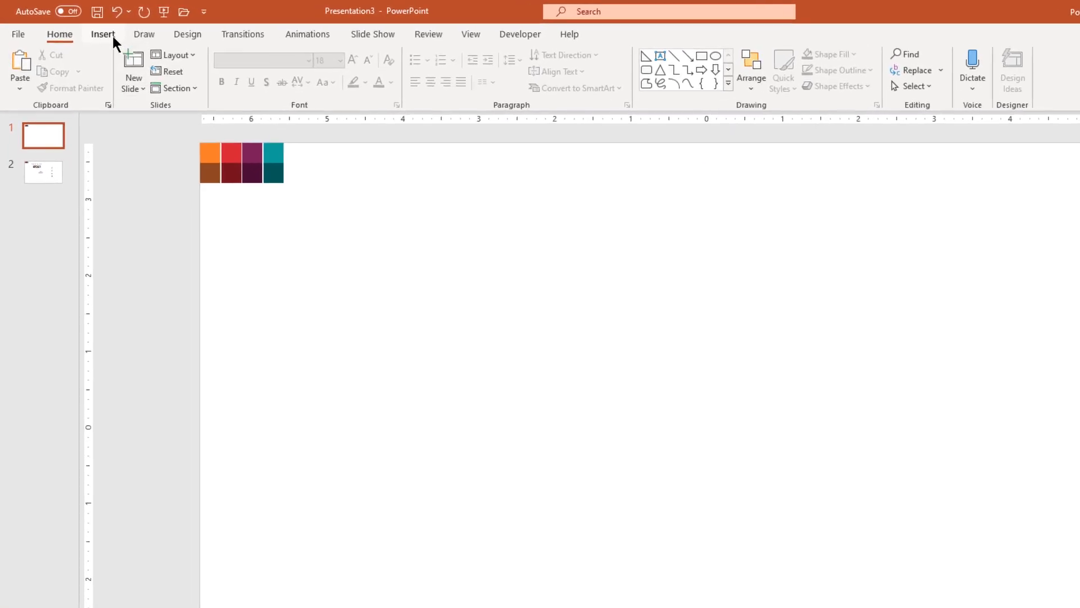
Draw a right triangle near the slide centre and rotate it right 90°
{"action": "left_click", "coordinate": [224, 69]}
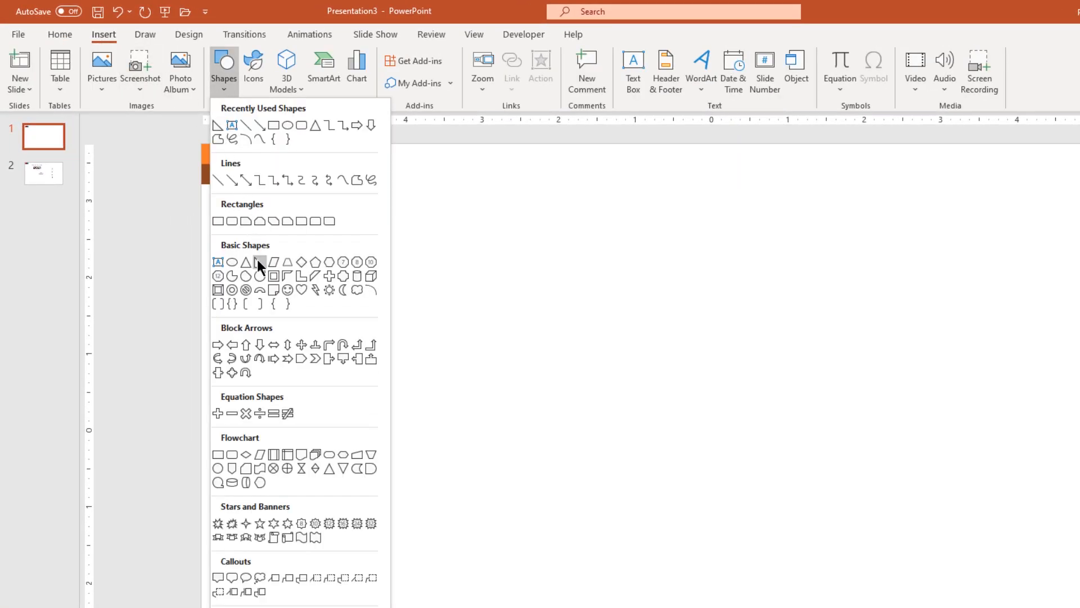
{"action": "left_click_drag", "start_coordinate": [479, 230], "coordinate": [596, 392]}
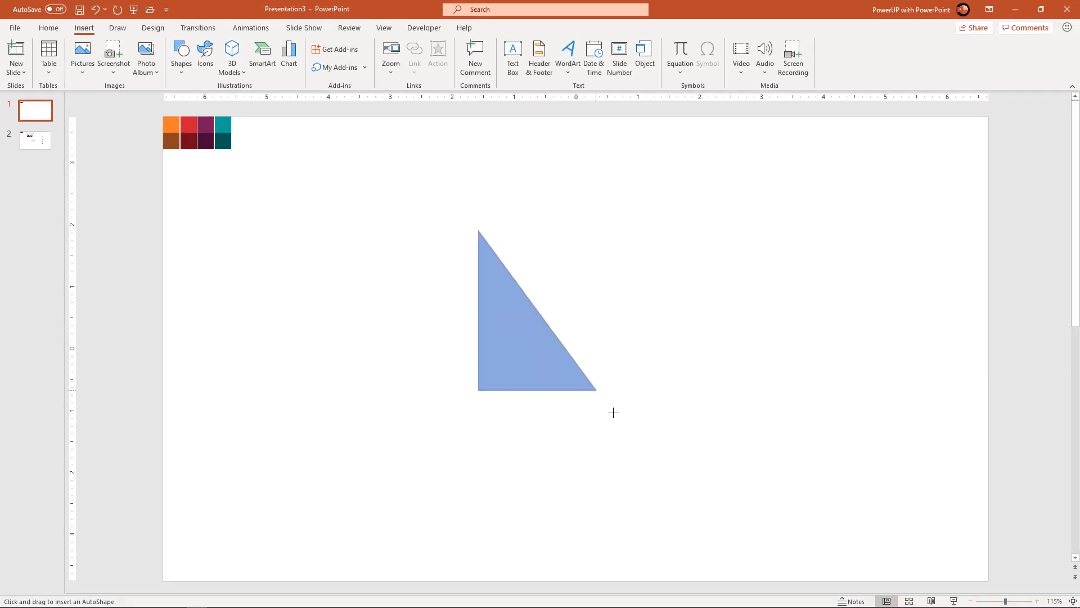
{"action": "left_click", "coordinate": [537, 310]}
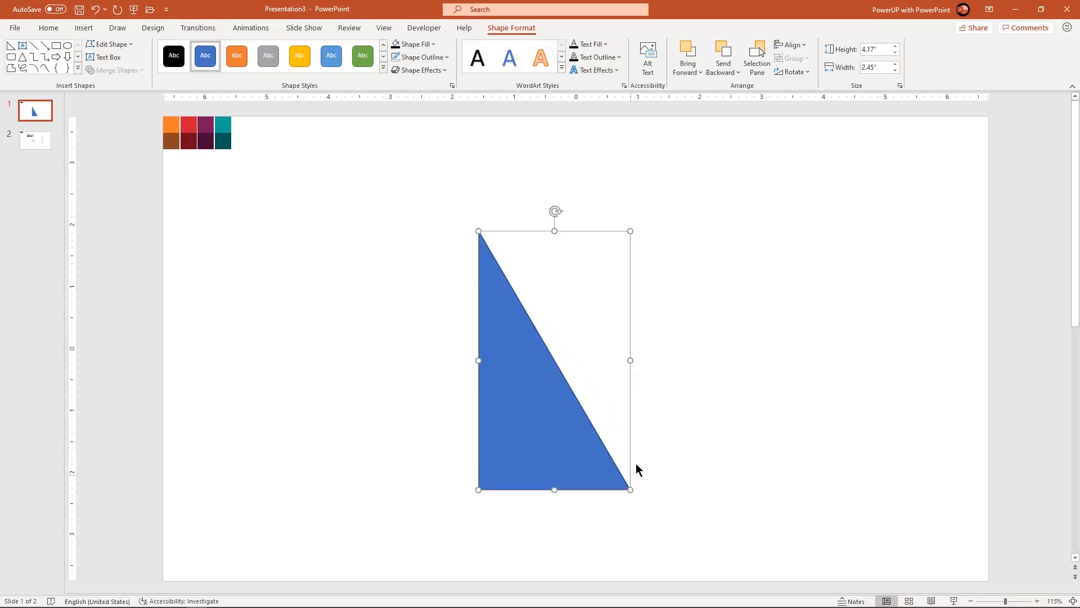
{"action": "left_click", "coordinate": [792, 71]}
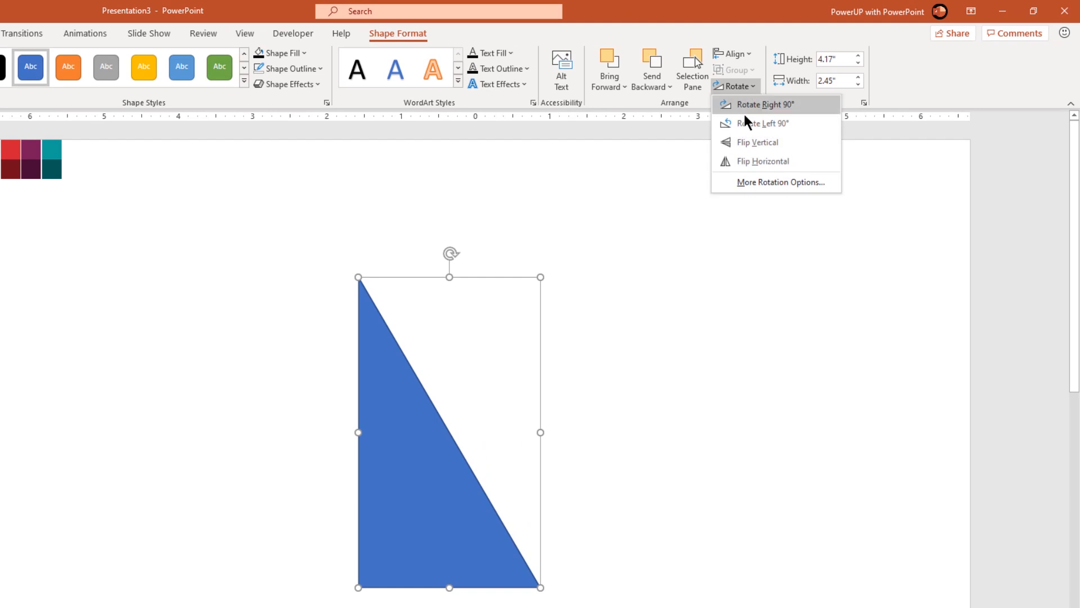
{"action": "left_click", "coordinate": [764, 161]}
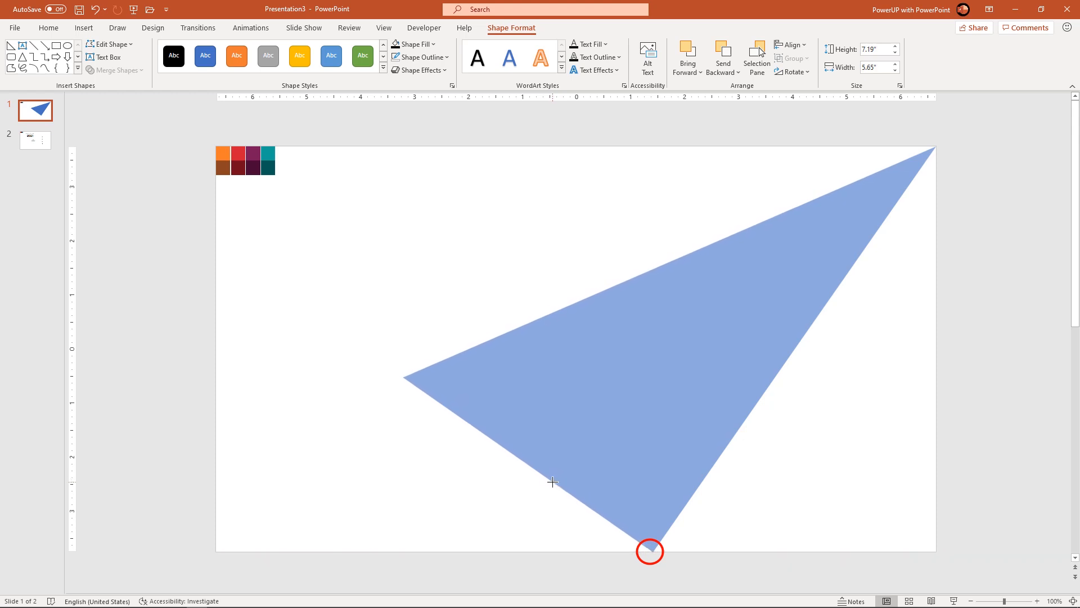
Drag the triangle's corner down to the slide's bottom edge, stretching it into a long wedge
{"action": "left_click_drag", "start_coordinate": [650, 552], "coordinate": [653, 581]}
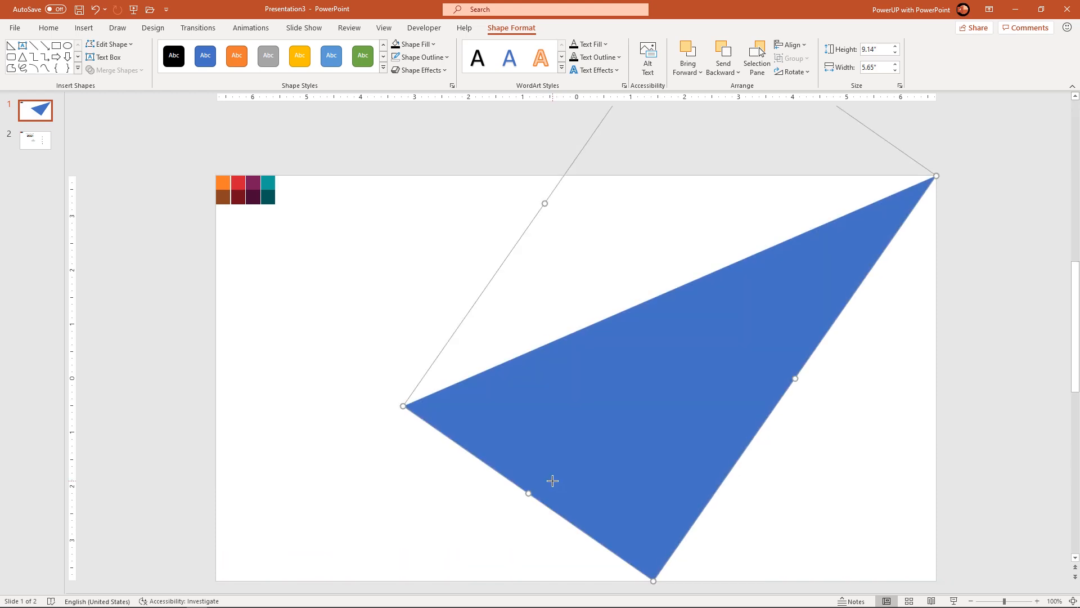
{"action": "mouse_move", "coordinate": [608, 474]}
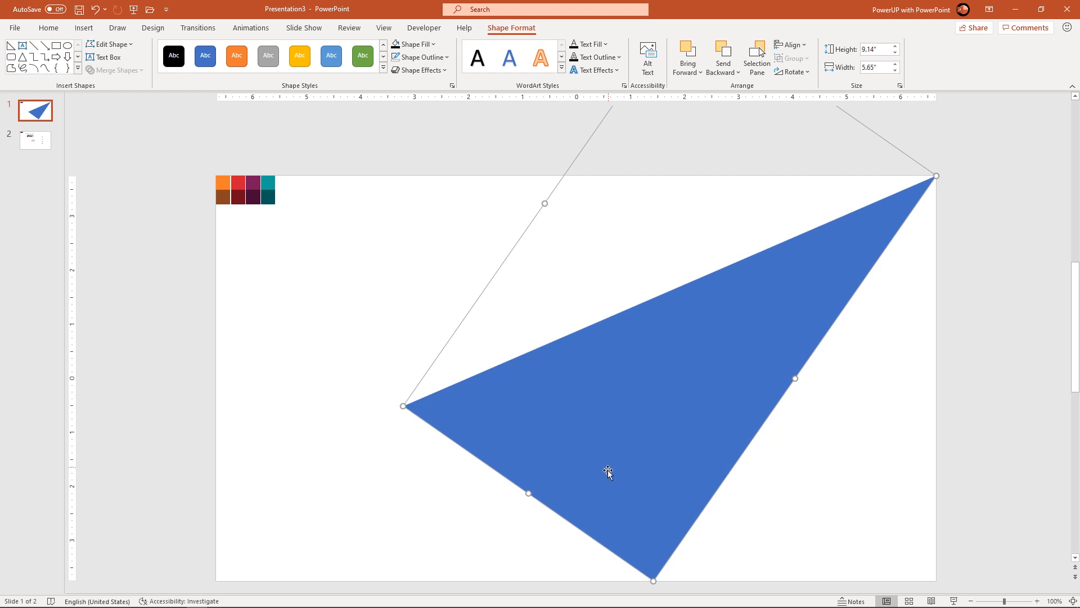
Edit the wedge's points so its lower-left side bends into an inward curve
{"action": "right_click", "coordinate": [607, 473]}
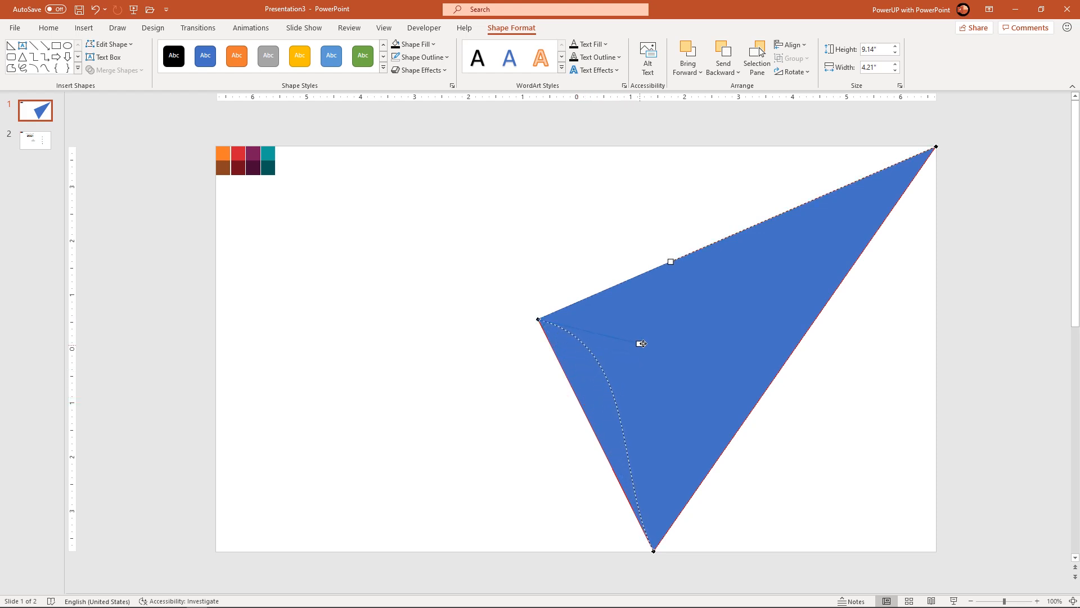
{"action": "left_click_drag", "start_coordinate": [641, 343], "coordinate": [657, 338]}
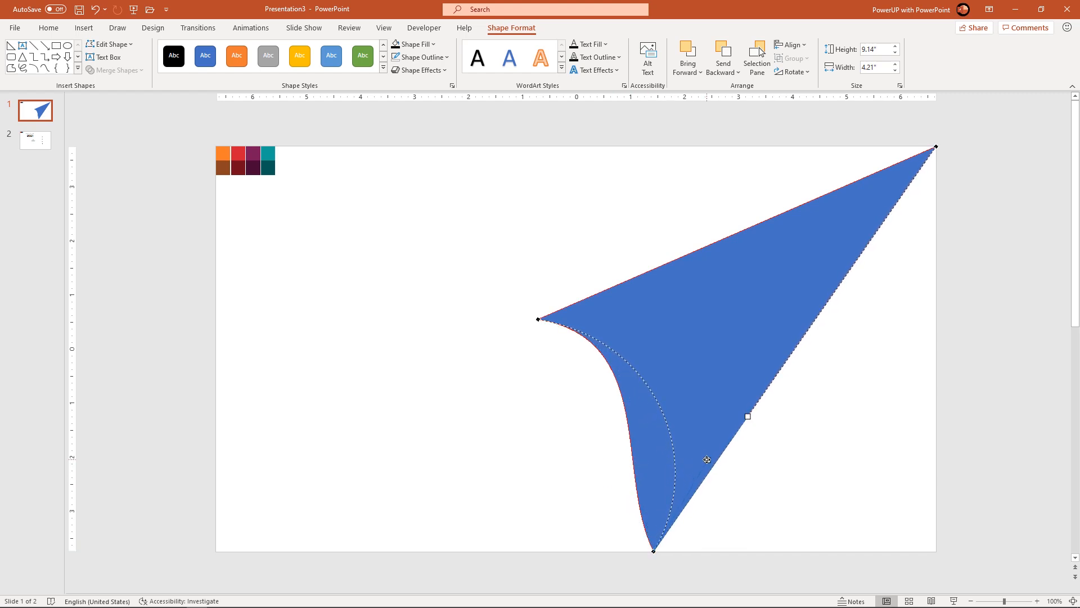
{"action": "left_click_drag", "start_coordinate": [707, 460], "coordinate": [709, 459]}
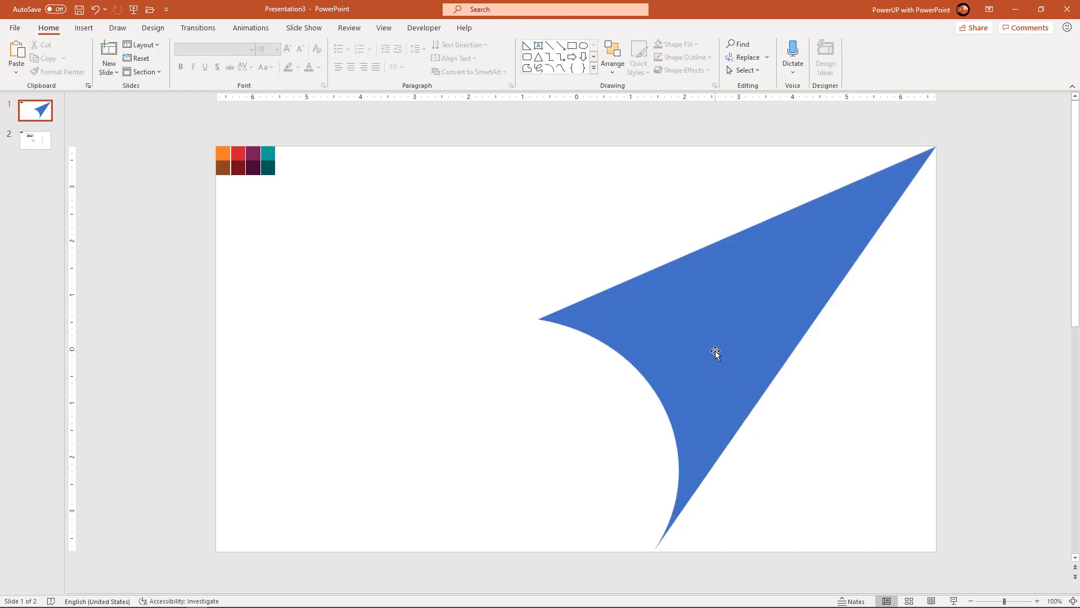
Give the curl a gradient fill with orange stops darkening toward the tip
{"action": "right_click", "coordinate": [715, 354]}
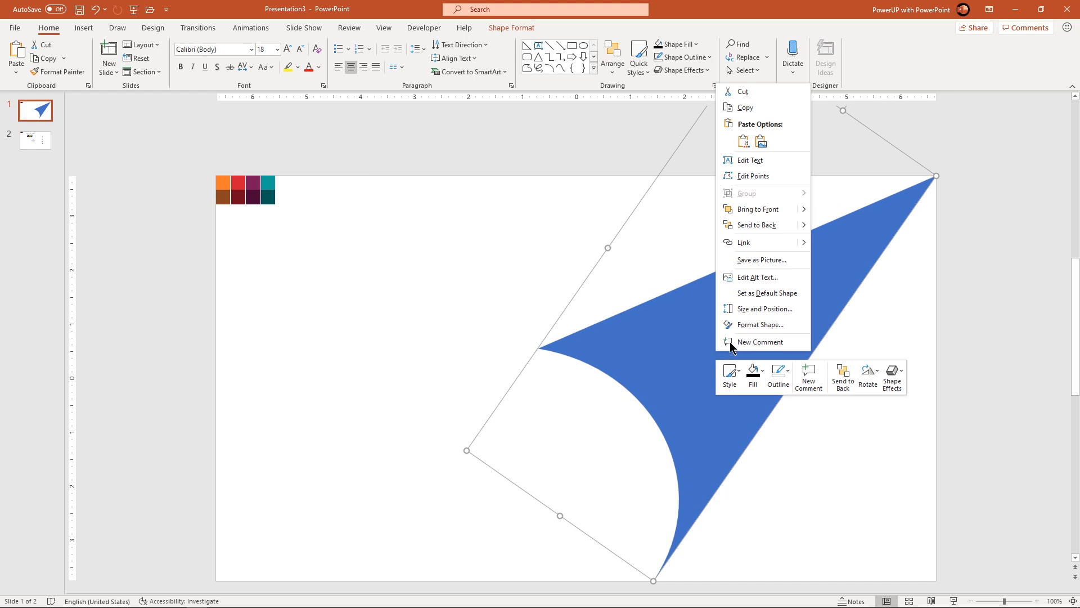
{"action": "left_click", "coordinate": [762, 324]}
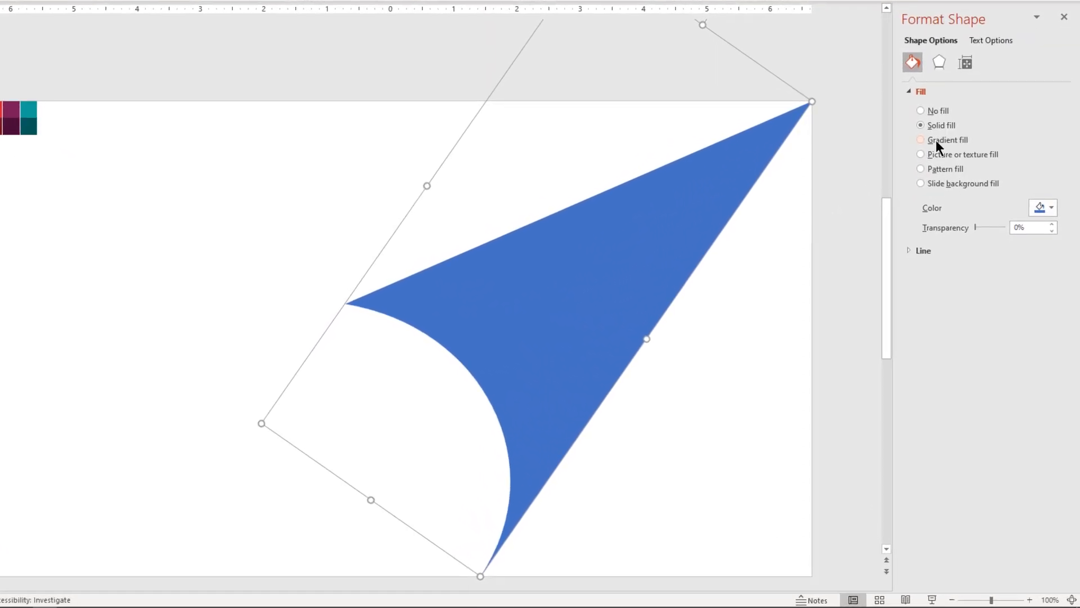
{"action": "left_click", "coordinate": [921, 139]}
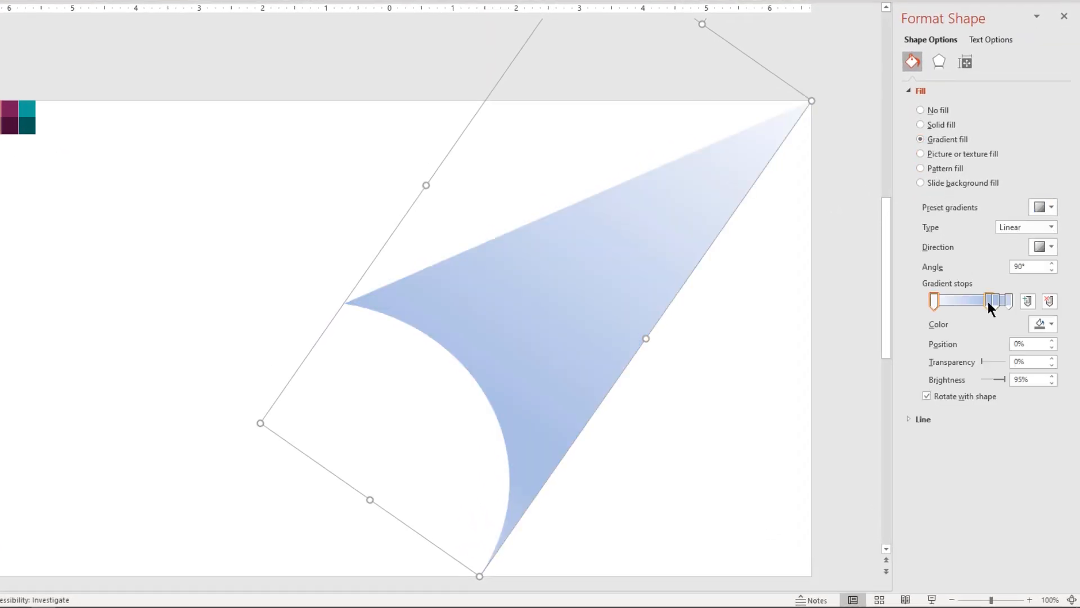
{"action": "left_click", "coordinate": [1006, 301]}
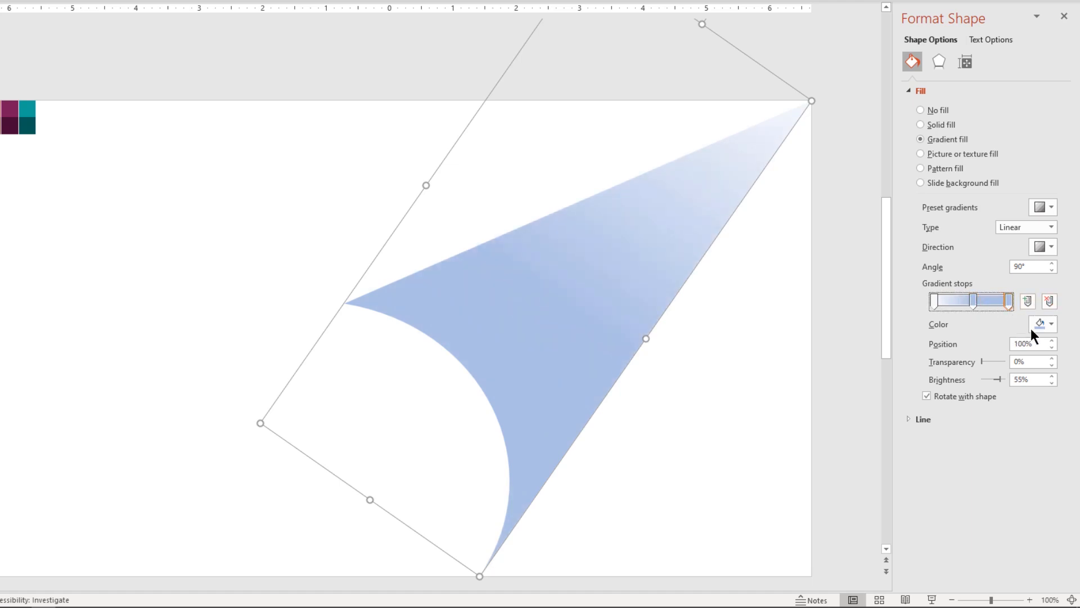
{"action": "left_click", "coordinate": [1050, 324]}
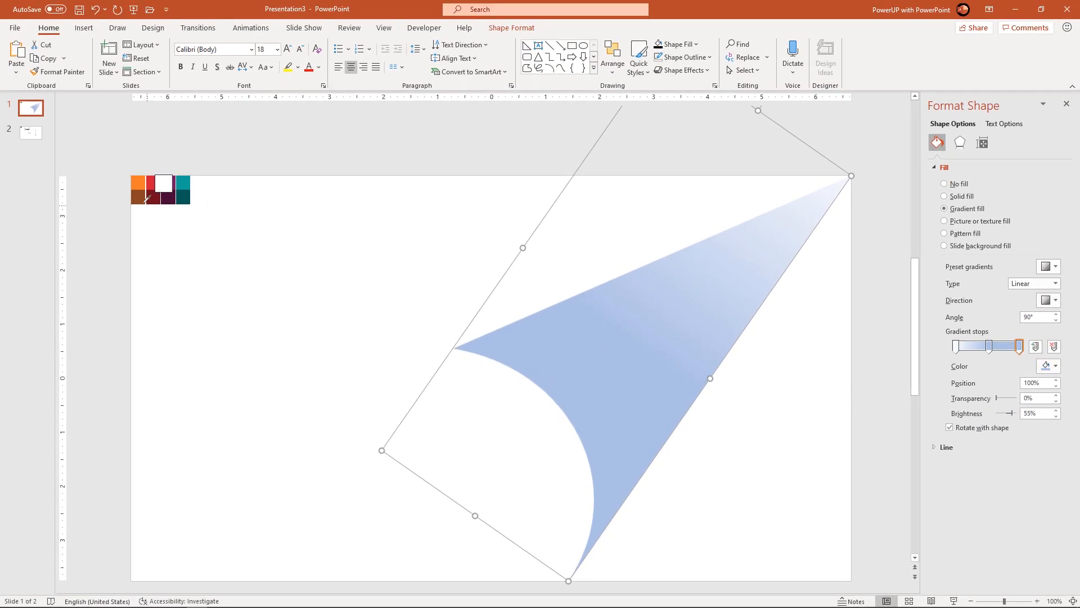
{"action": "left_click_drag", "start_coordinate": [1008, 346], "coordinate": [992, 346]}
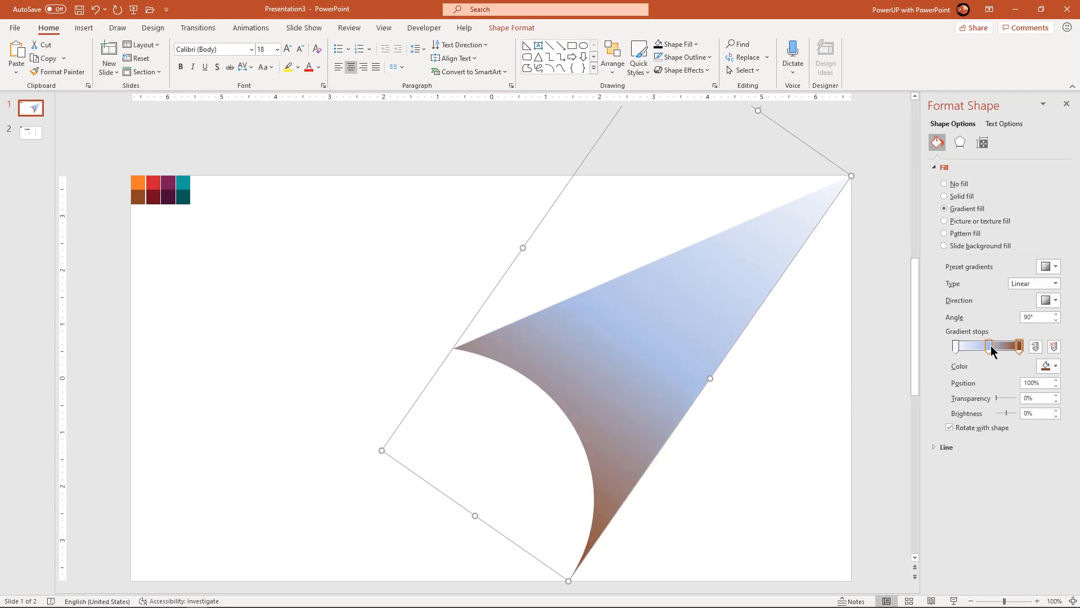
{"action": "left_click", "coordinate": [1055, 366]}
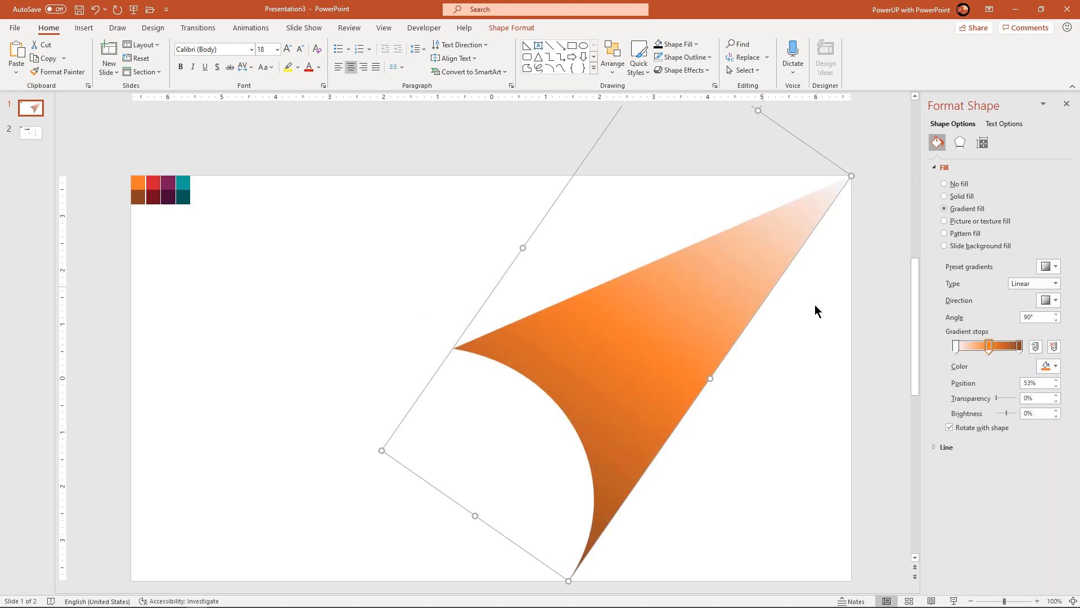
{"action": "left_click", "coordinate": [1055, 365]}
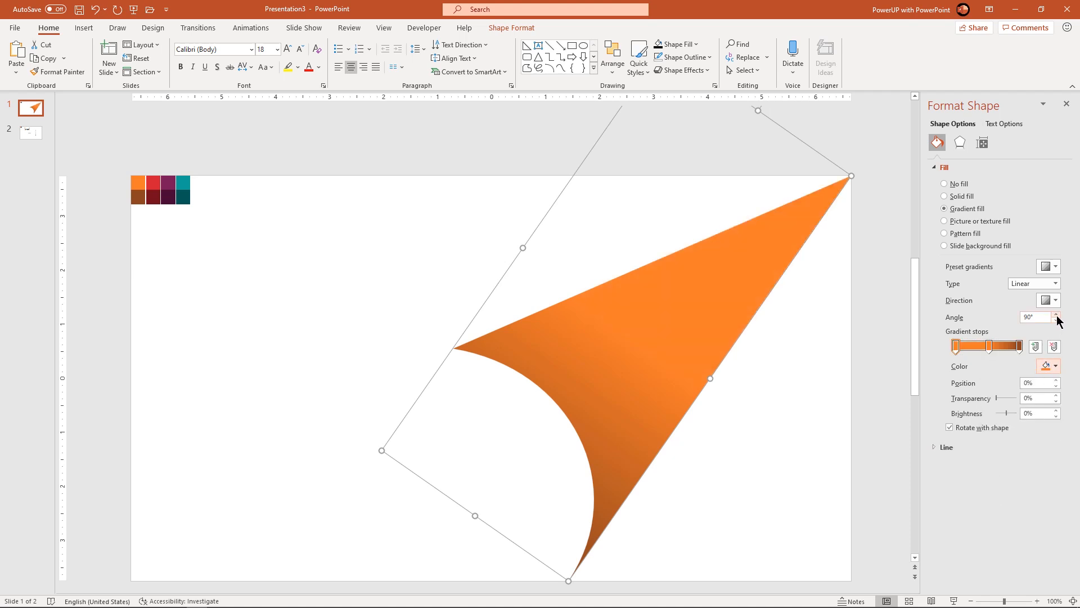
Raise the gradient angle to 170°
{"action": "left_click", "coordinate": [1056, 315]}
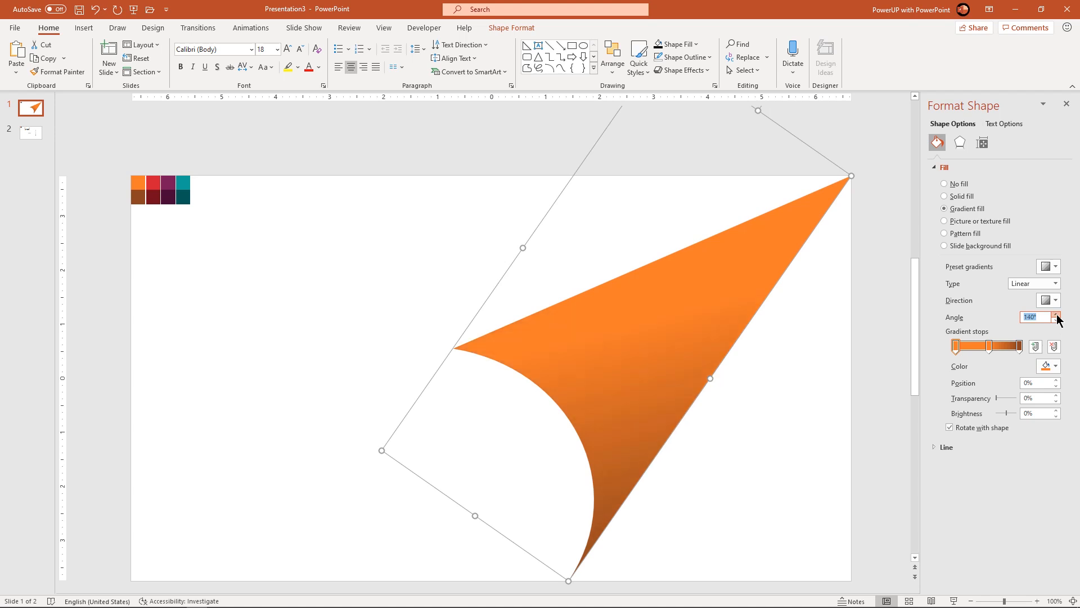
{"action": "left_click", "coordinate": [1055, 313]}
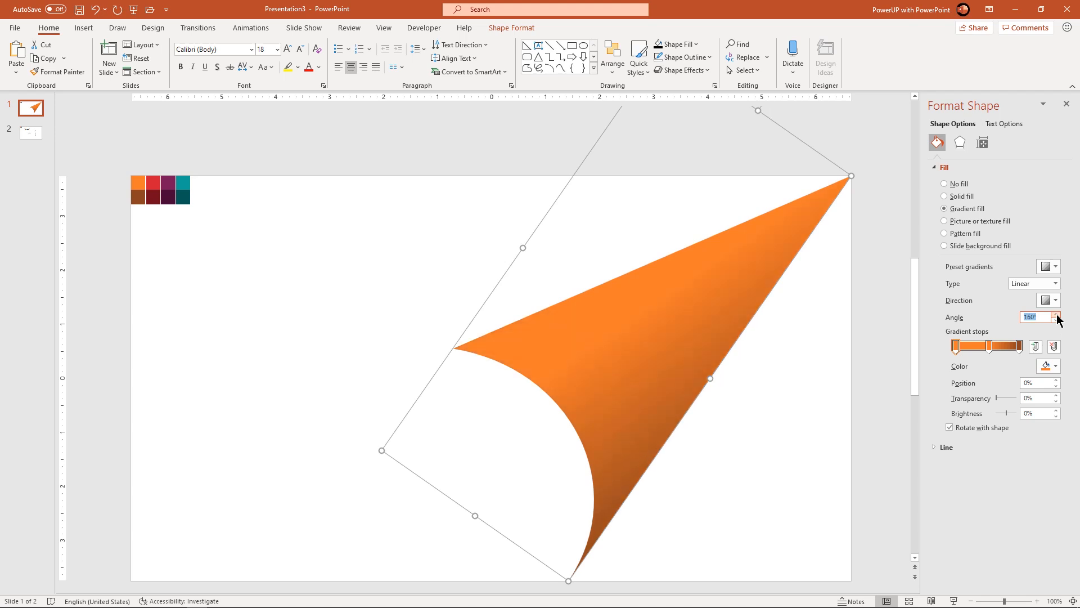
{"action": "left_click", "coordinate": [1056, 314]}
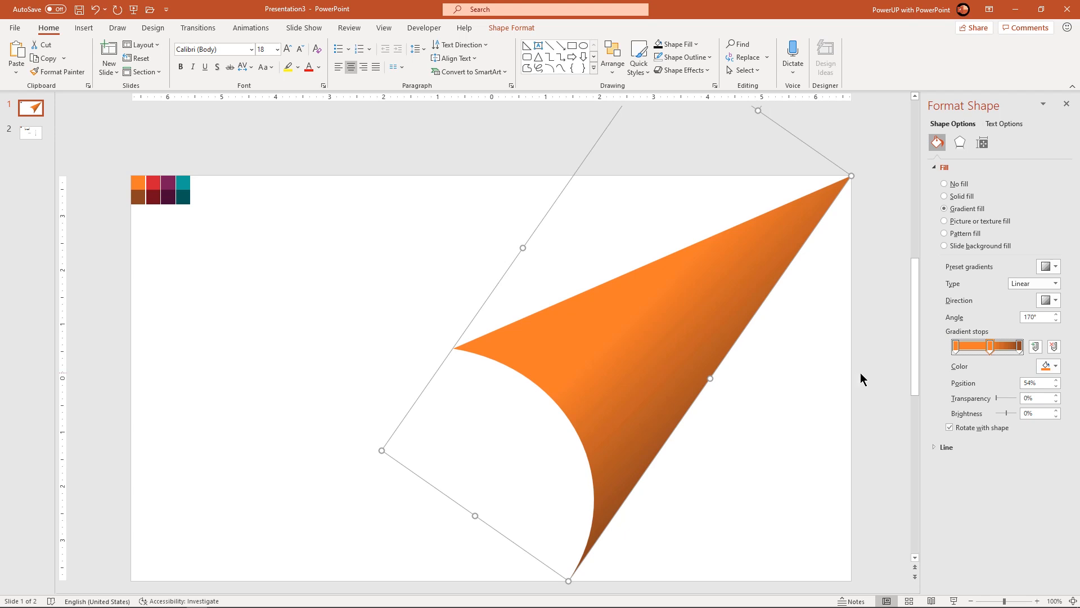
{"action": "left_click", "coordinate": [945, 197]}
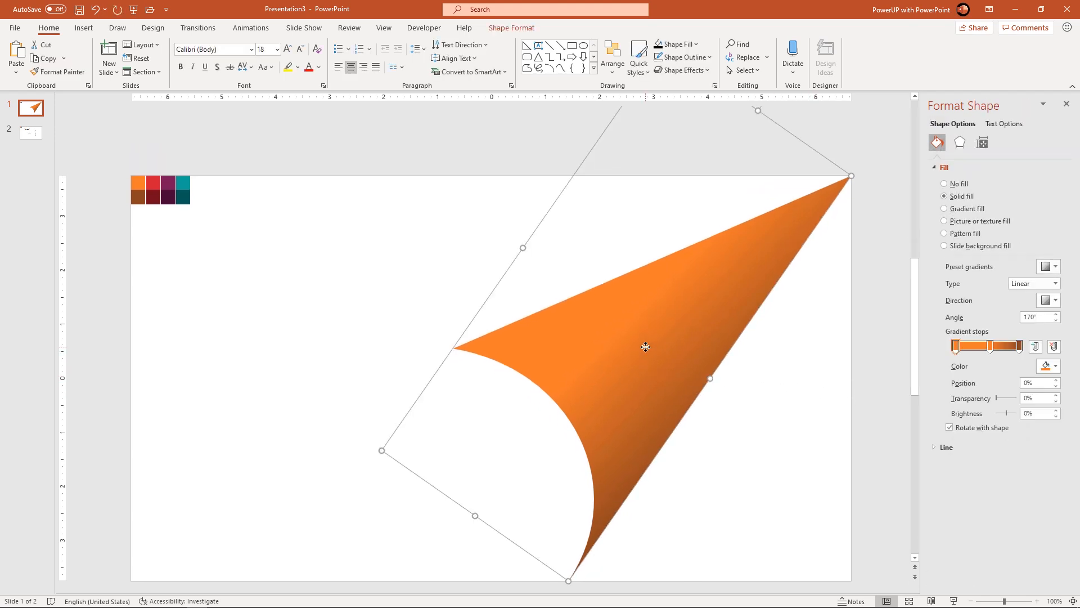
Duplicate the orange curl and recolour the copy's gradient from red to dark crimson
{"action": "key", "text": "ctrl+d"}
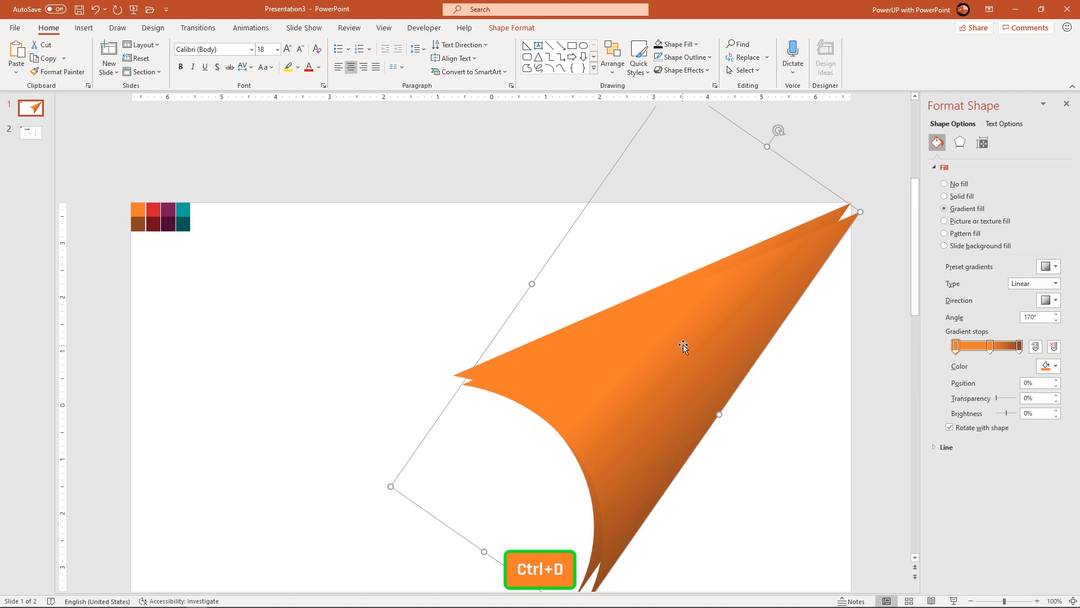
{"action": "key", "text": "ctrl+d"}
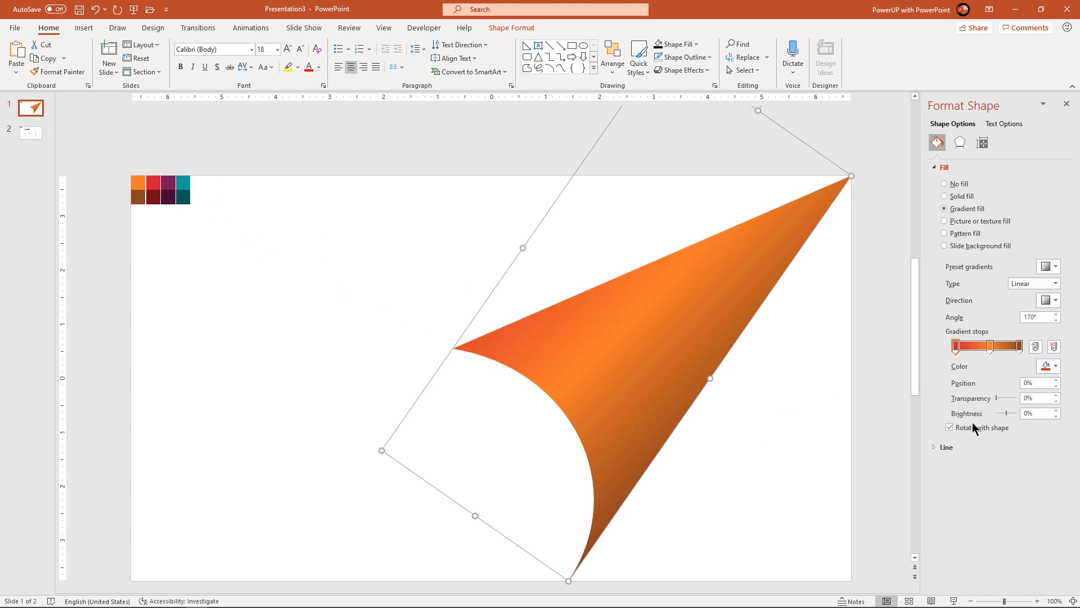
{"action": "left_click", "coordinate": [1058, 366]}
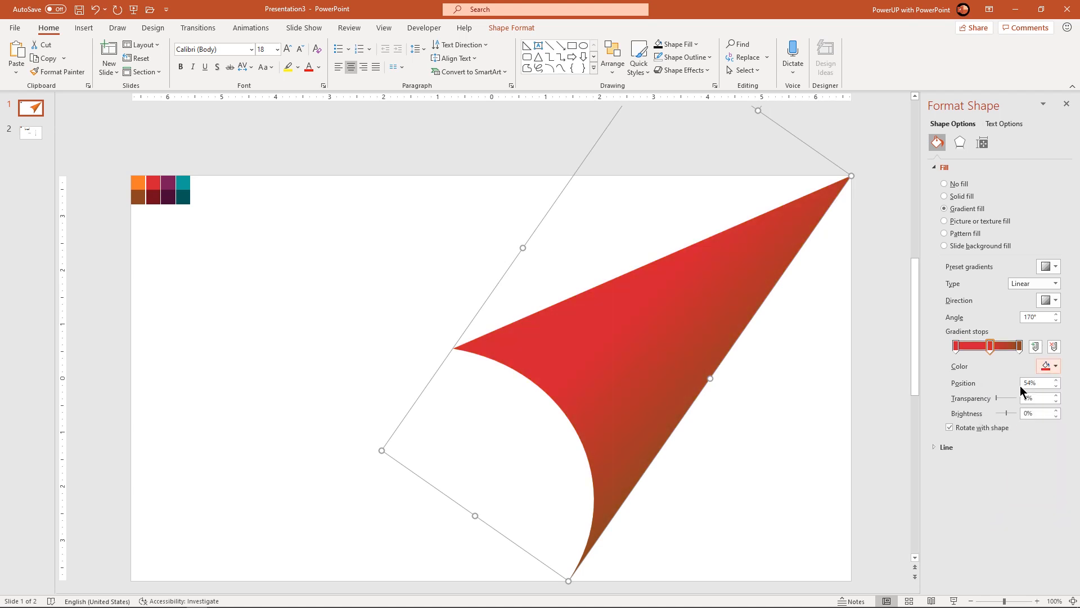
{"action": "left_click", "coordinate": [1054, 366]}
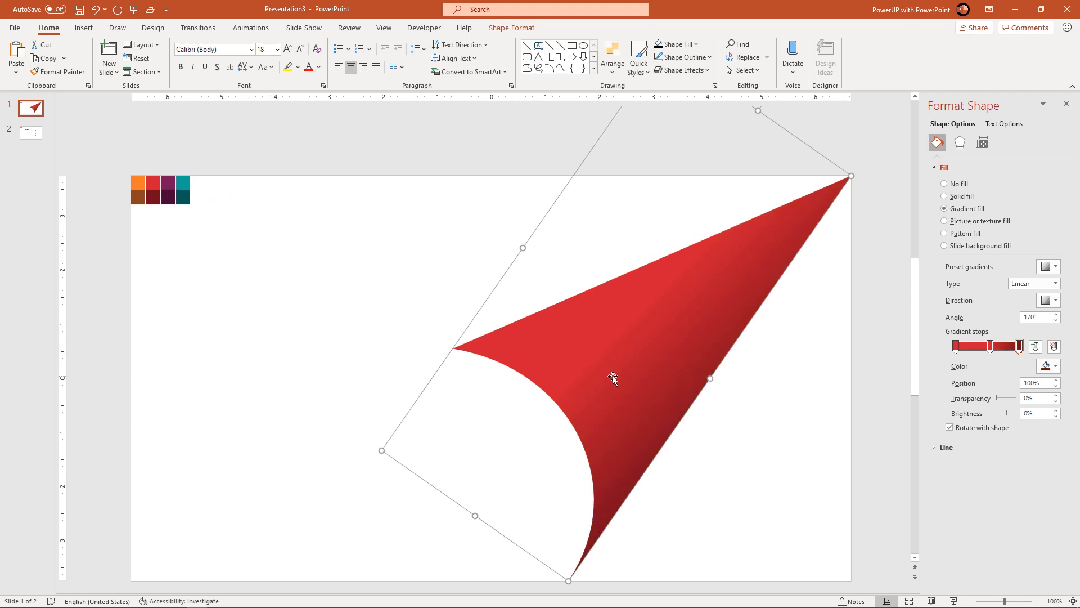
Send the red curl behind the orange one and pull its tip and curve lower with Edit Points
{"action": "right_click", "coordinate": [612, 378]}
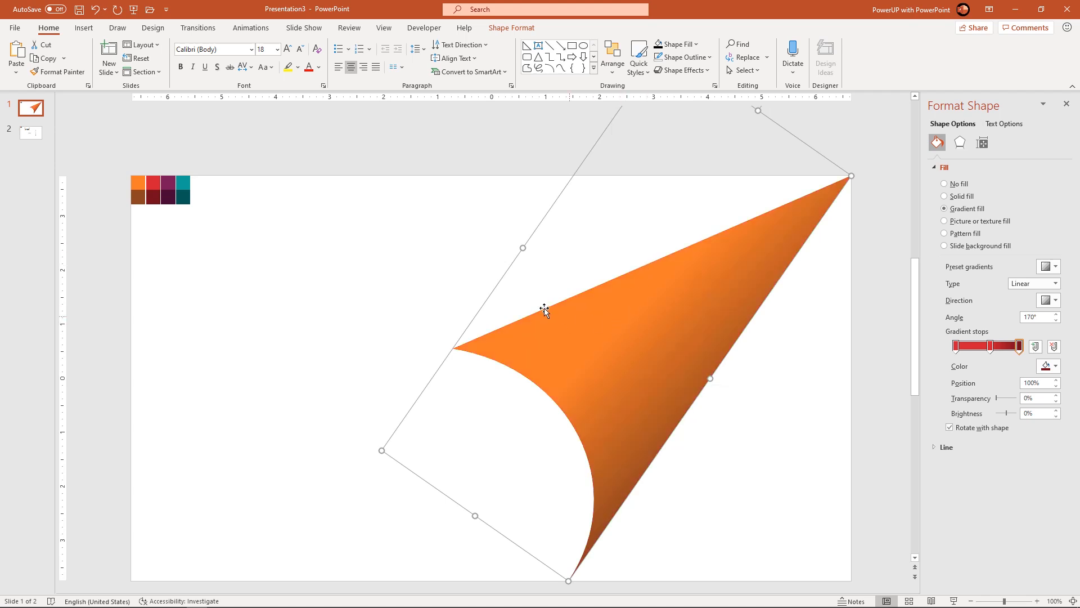
{"action": "right_click", "coordinate": [544, 310]}
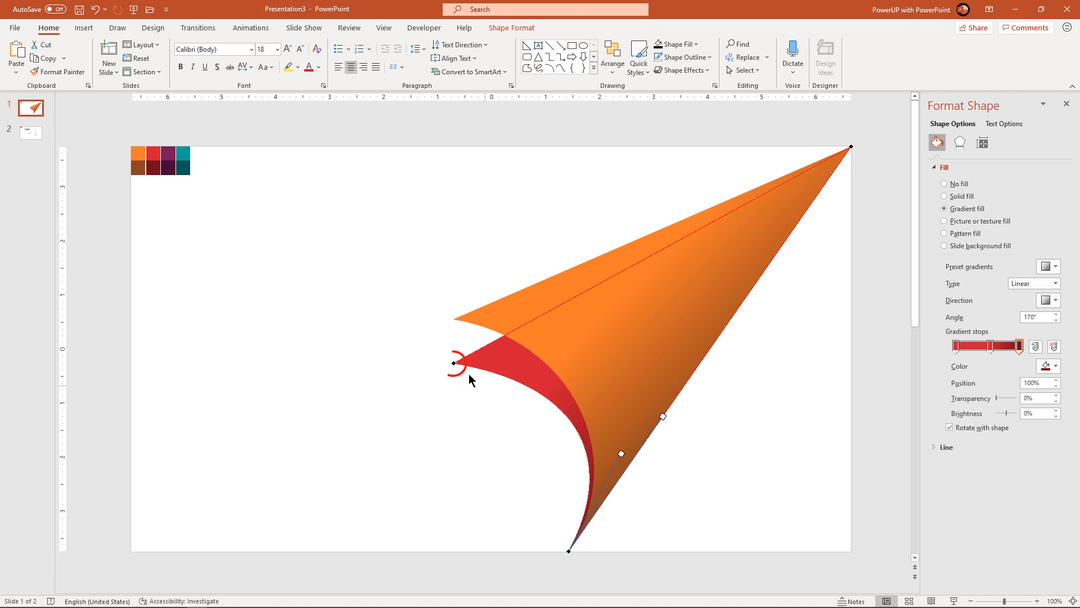
{"action": "left_click_drag", "start_coordinate": [664, 415], "coordinate": [564, 383]}
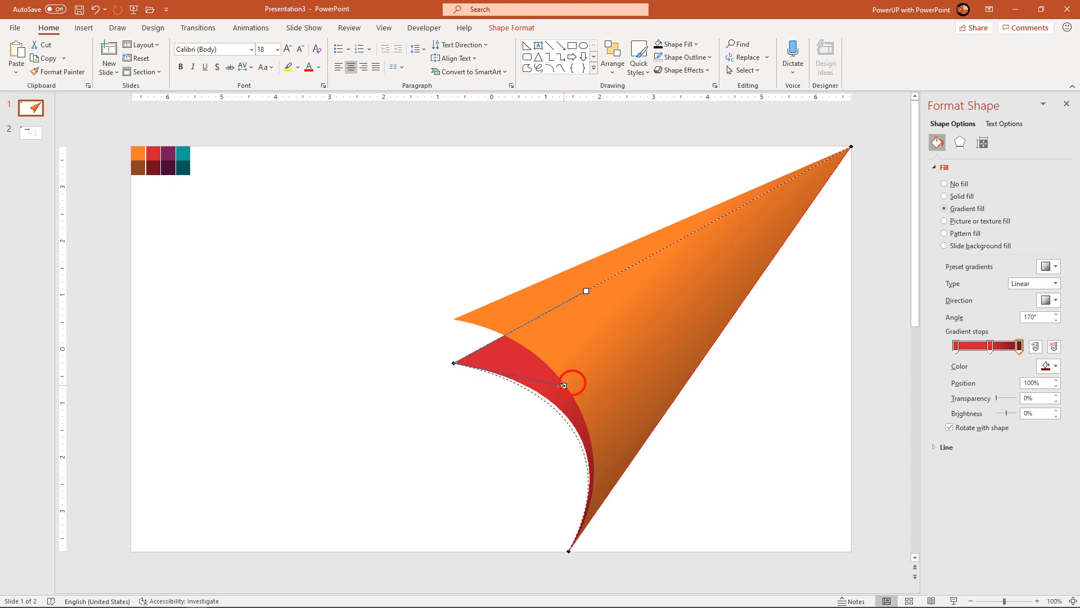
{"action": "left_click_drag", "start_coordinate": [562, 384], "coordinate": [550, 384]}
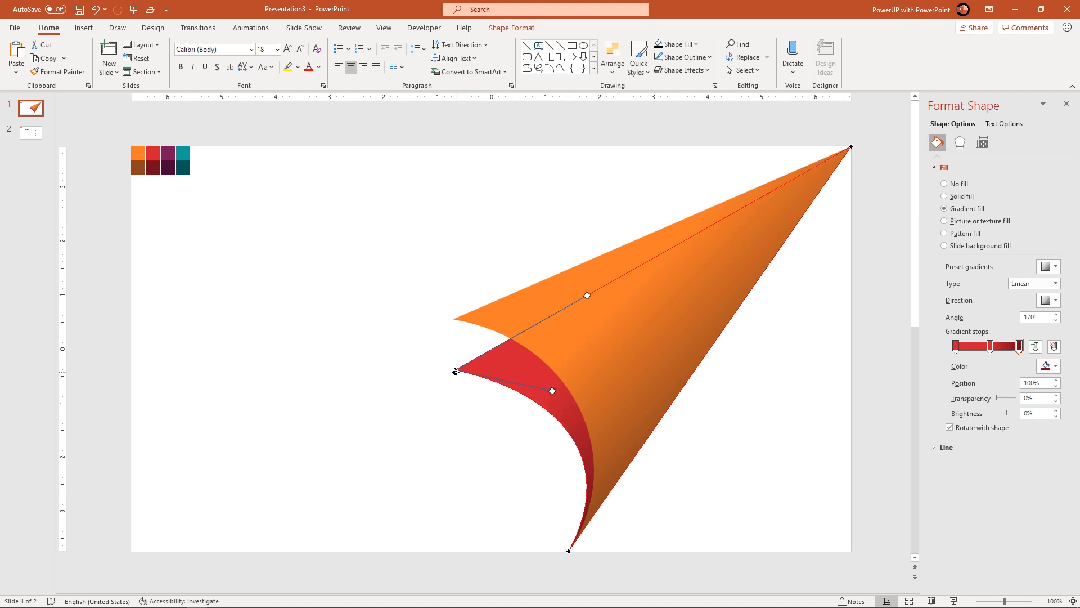
{"action": "left_click", "coordinate": [693, 576]}
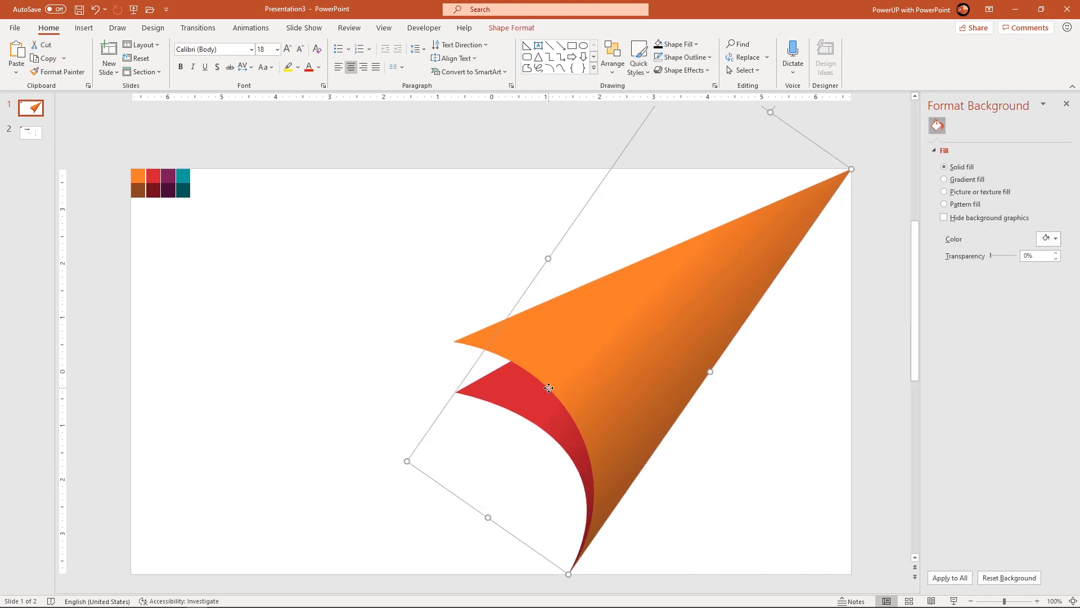
Duplicate the red curl and set the copy's gradient stops to purple shades
{"action": "key", "text": "ctrl+d"}
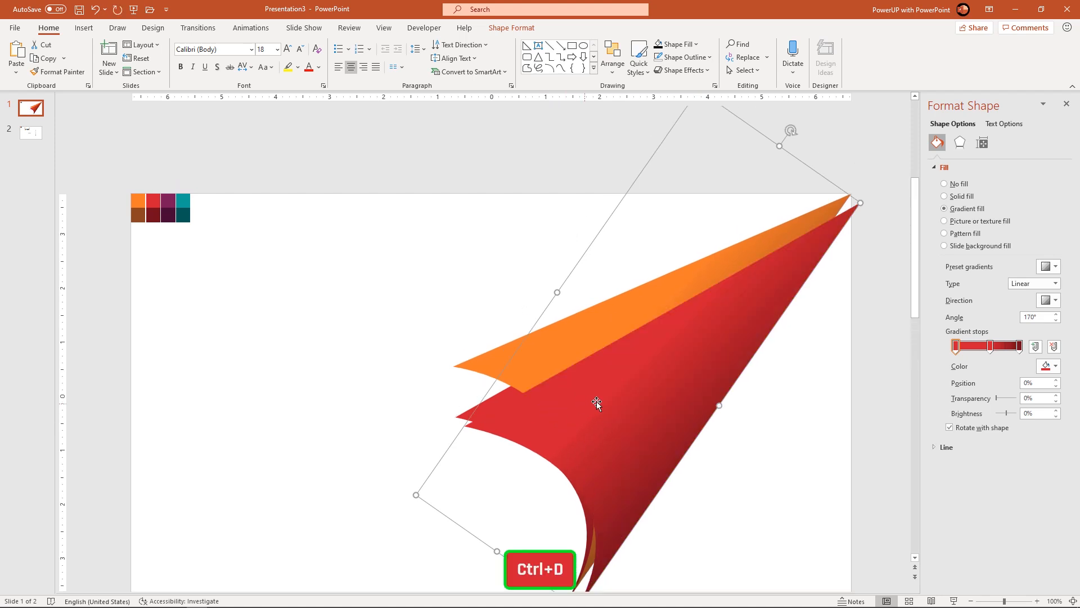
{"action": "key", "text": "ctrl+d"}
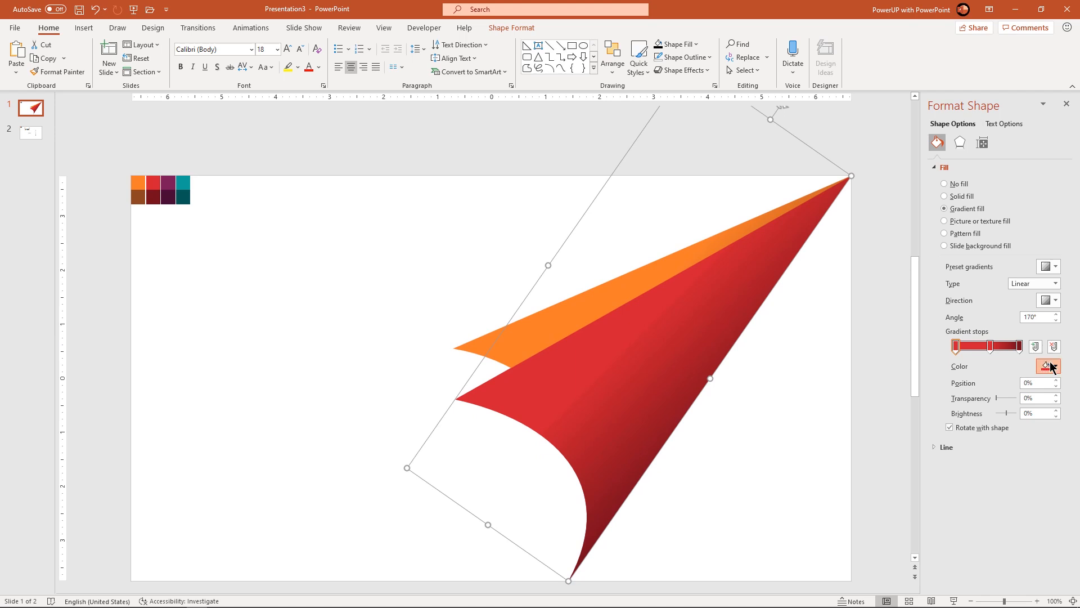
{"action": "left_click", "coordinate": [1053, 366]}
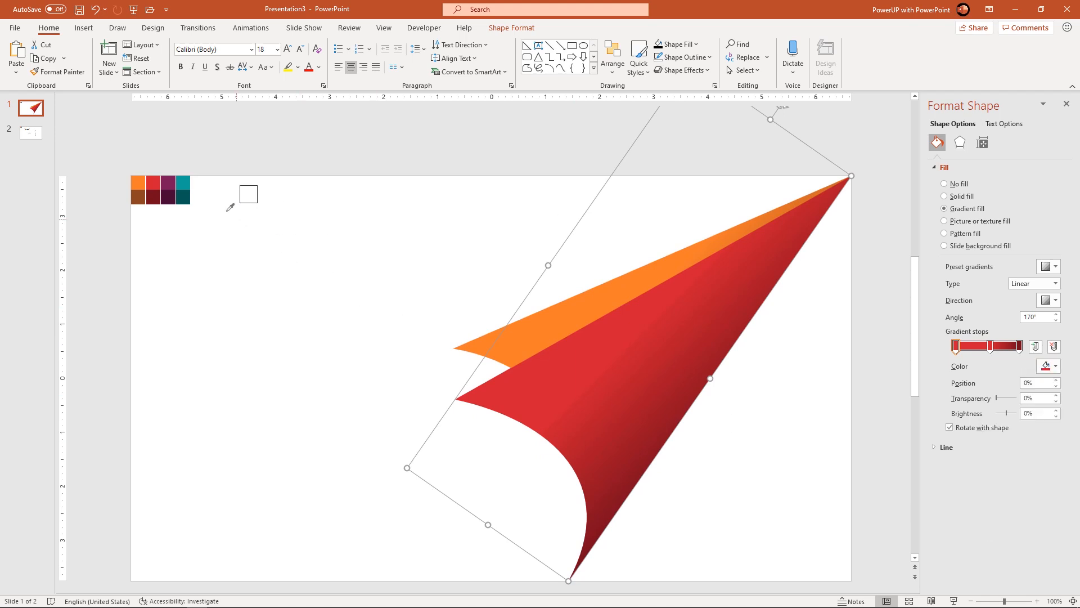
{"action": "left_click_drag", "start_coordinate": [971, 346], "coordinate": [991, 346]}
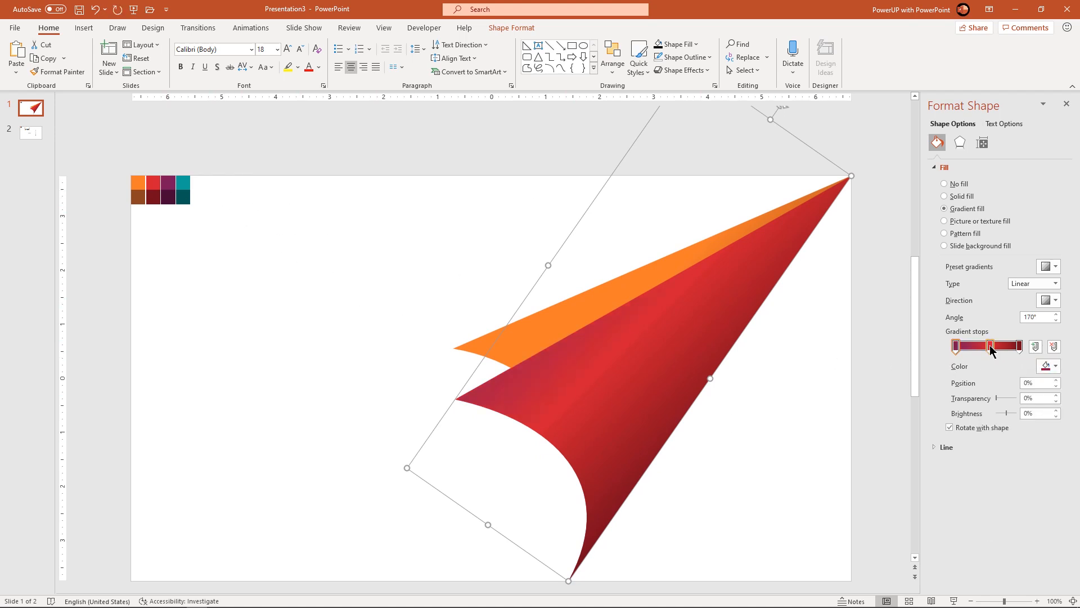
{"action": "left_click", "coordinate": [1053, 366]}
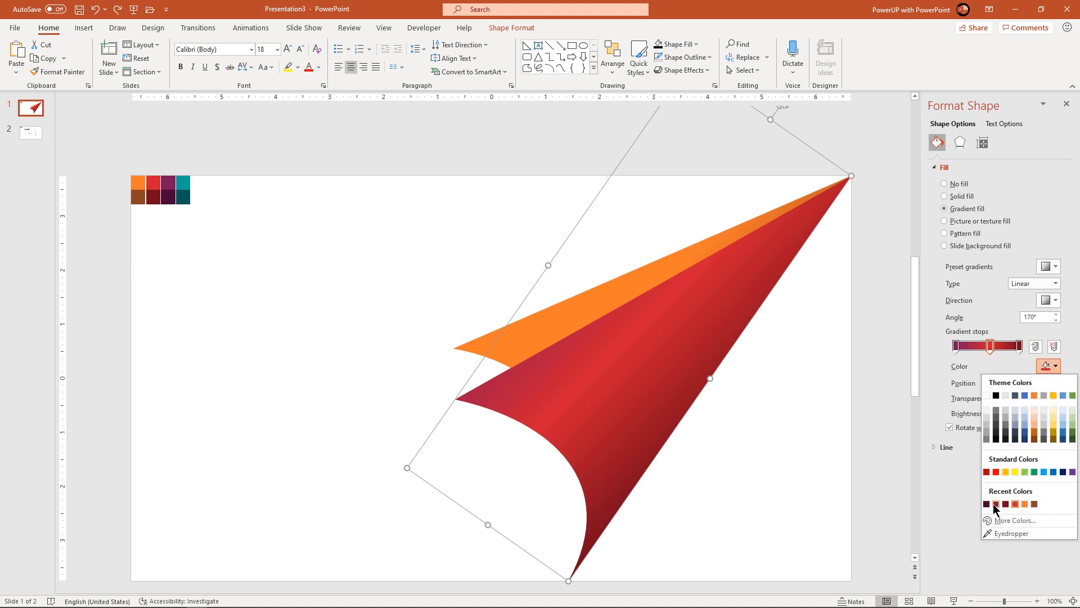
{"action": "left_click", "coordinate": [995, 505]}
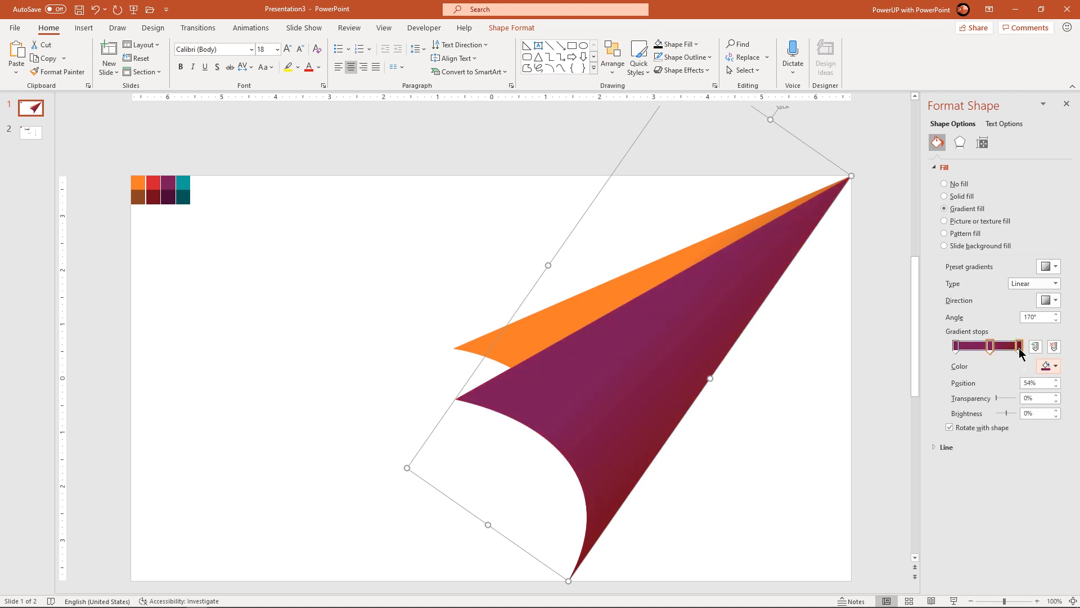
{"action": "left_click", "coordinate": [1057, 366]}
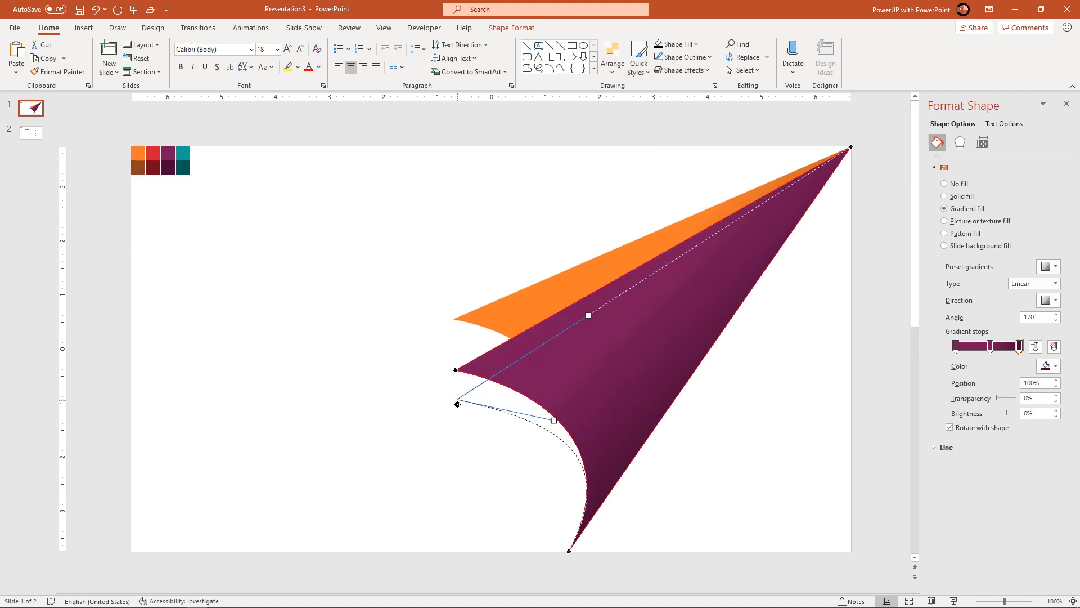
Drag the purple curl's tip and curves lower so it forms a third layer below the red one
{"action": "left_click_drag", "start_coordinate": [589, 316], "coordinate": [590, 329]}
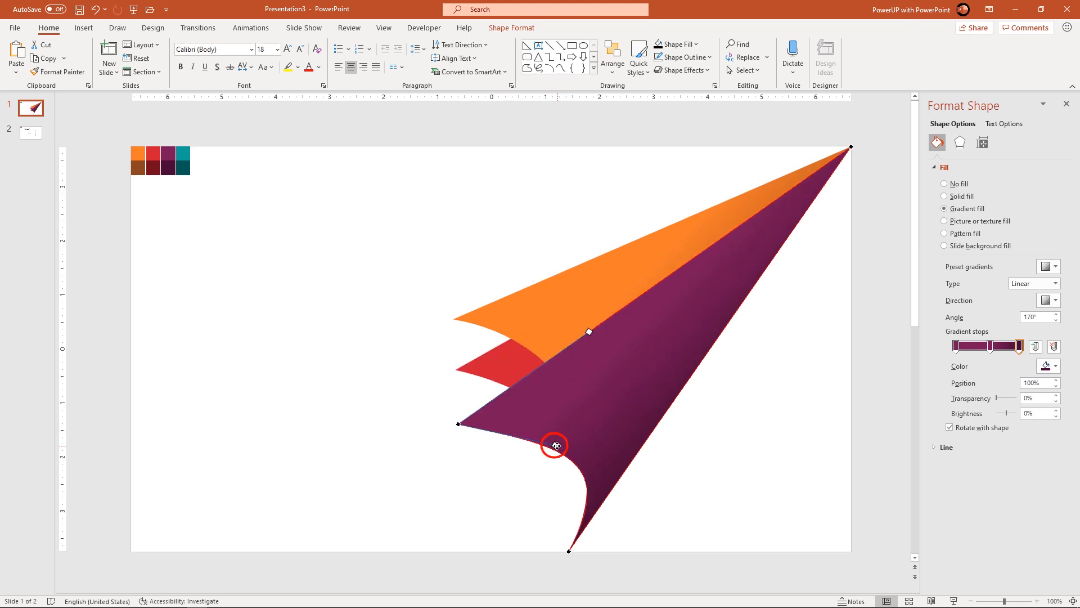
{"action": "left_click_drag", "start_coordinate": [554, 446], "coordinate": [568, 552]}
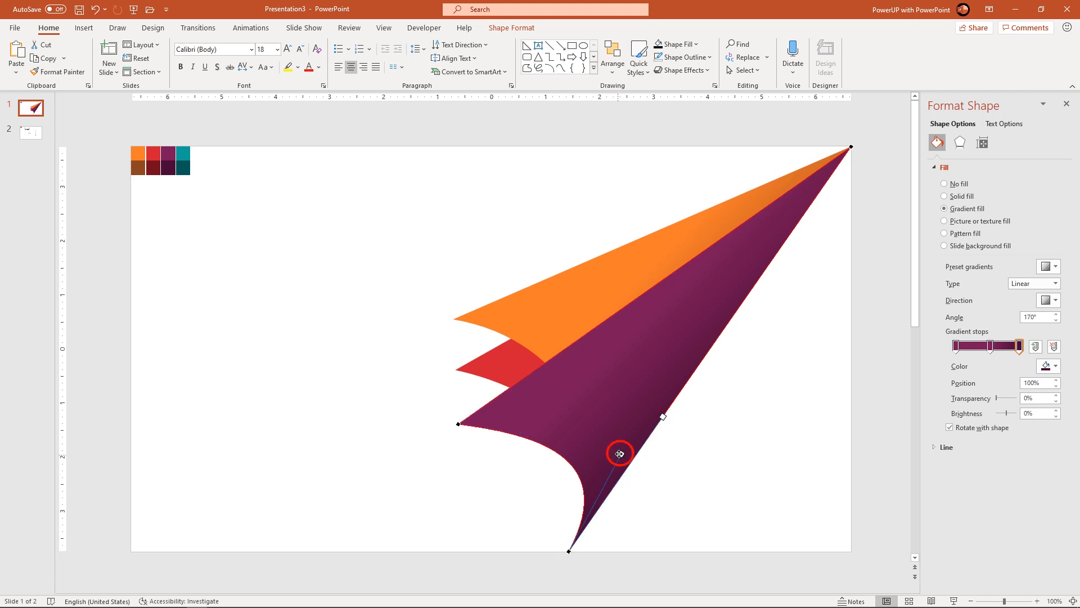
{"action": "left_click_drag", "start_coordinate": [619, 454], "coordinate": [607, 455]}
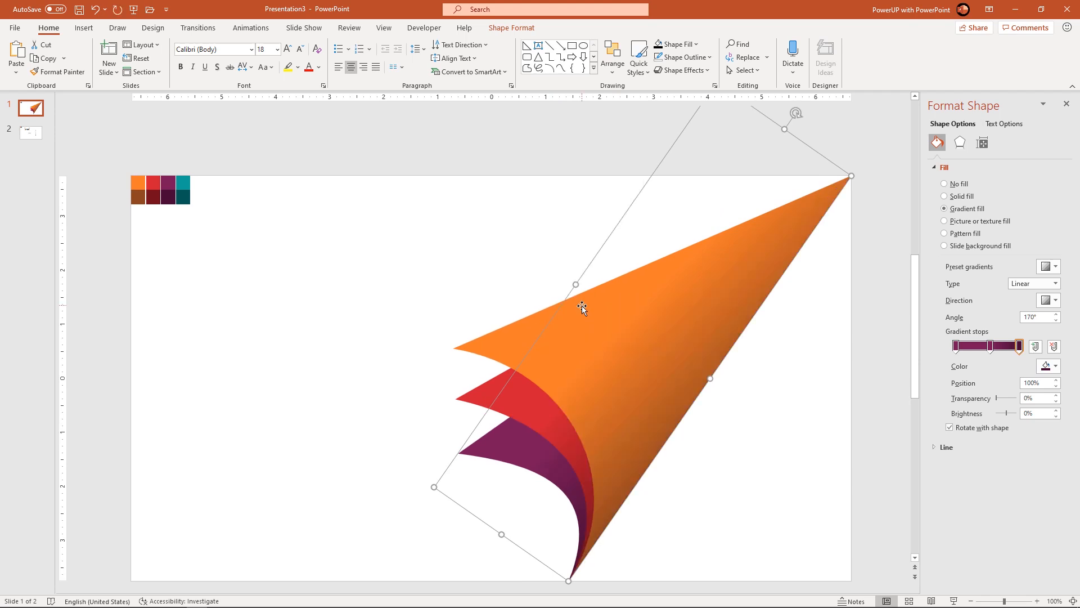
{"action": "left_click", "coordinate": [423, 439]}
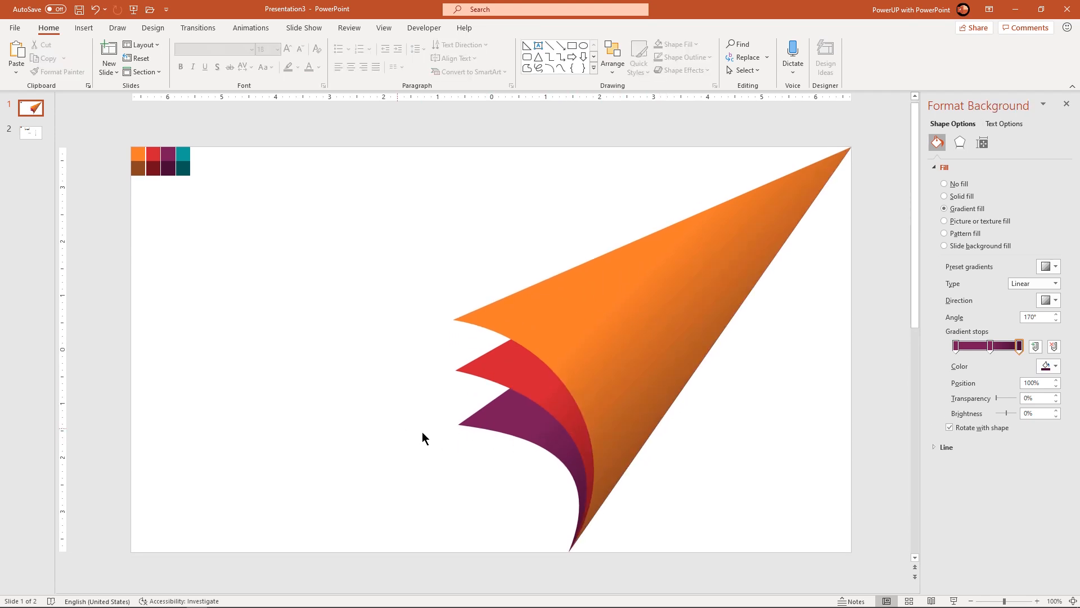
{"action": "left_click", "coordinate": [501, 429]}
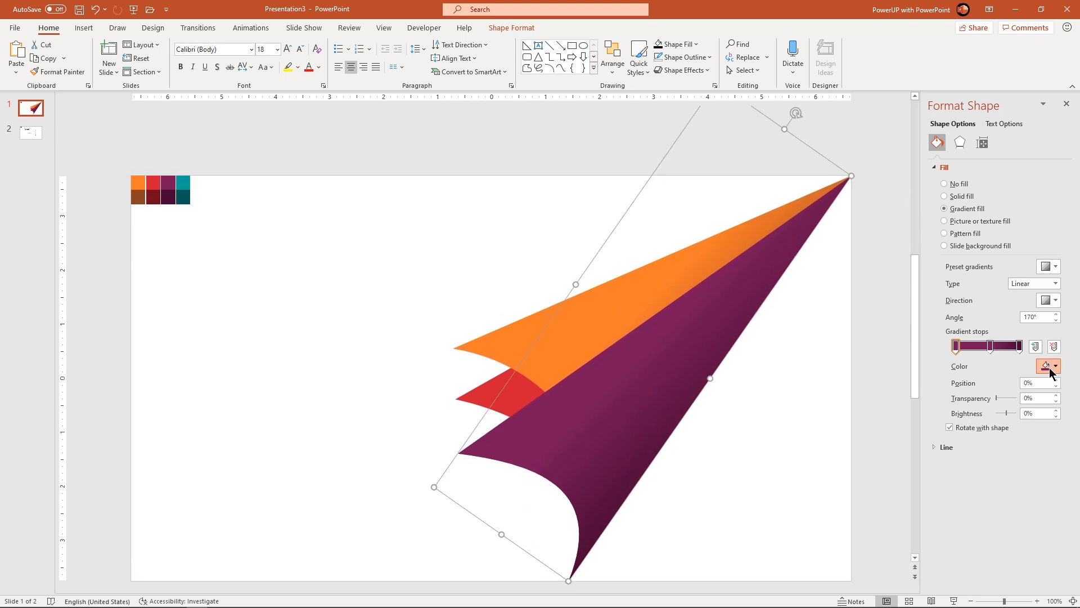
Sample the teal swatch for the duplicated curl's first gradient stop and move to the middle stop
{"action": "left_click", "coordinate": [1058, 365]}
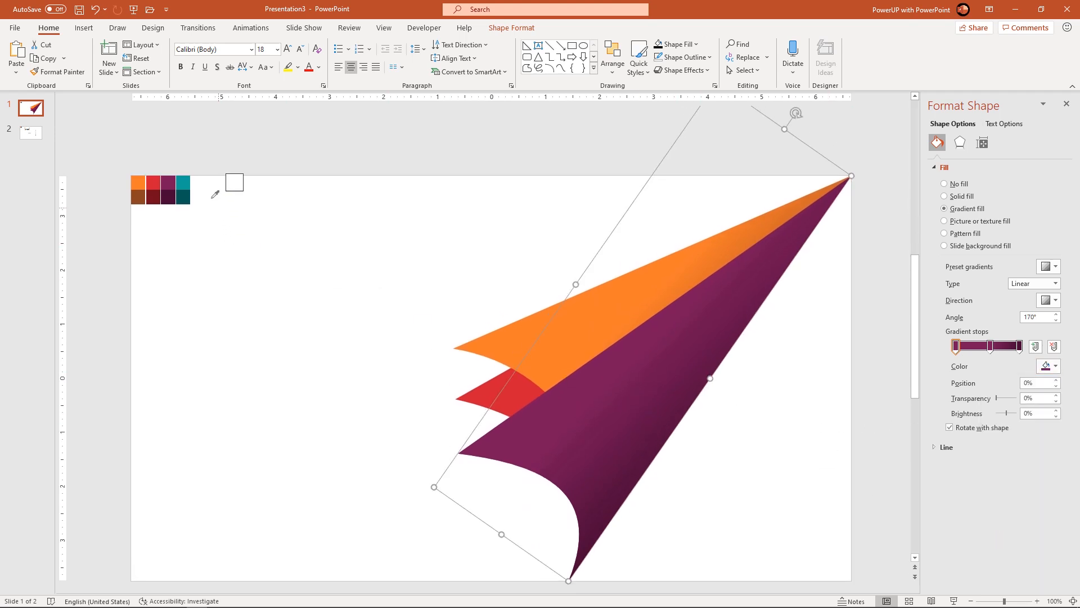
{"action": "left_click_drag", "start_coordinate": [1020, 345], "coordinate": [994, 345]}
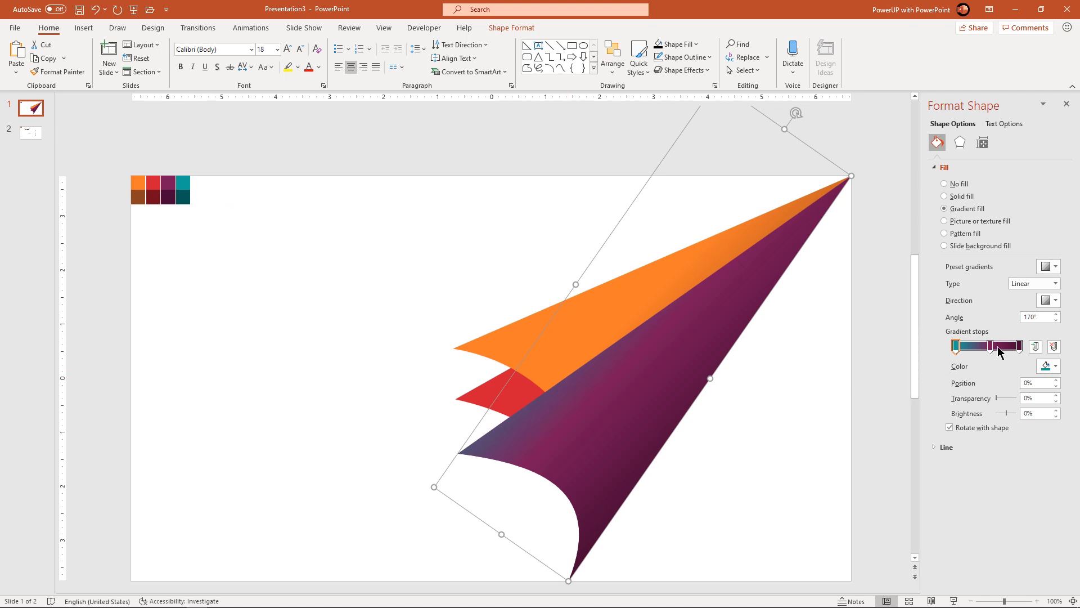
{"action": "left_click", "coordinate": [1057, 366]}
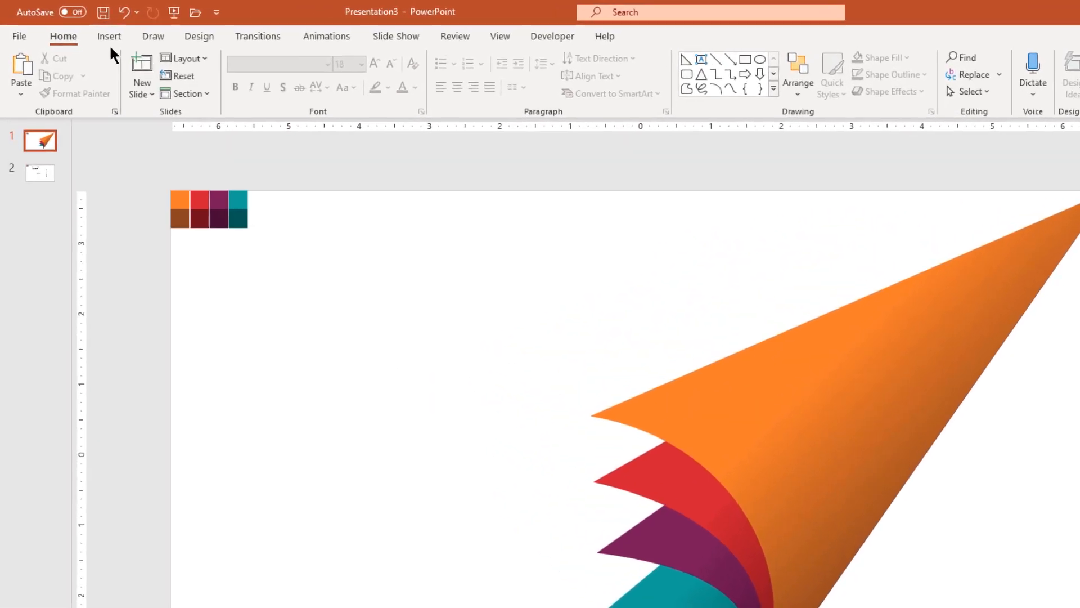
Go to Insert > Shapes to pick a right triangle for the area behind the orange curl
{"action": "left_click", "coordinate": [108, 37]}
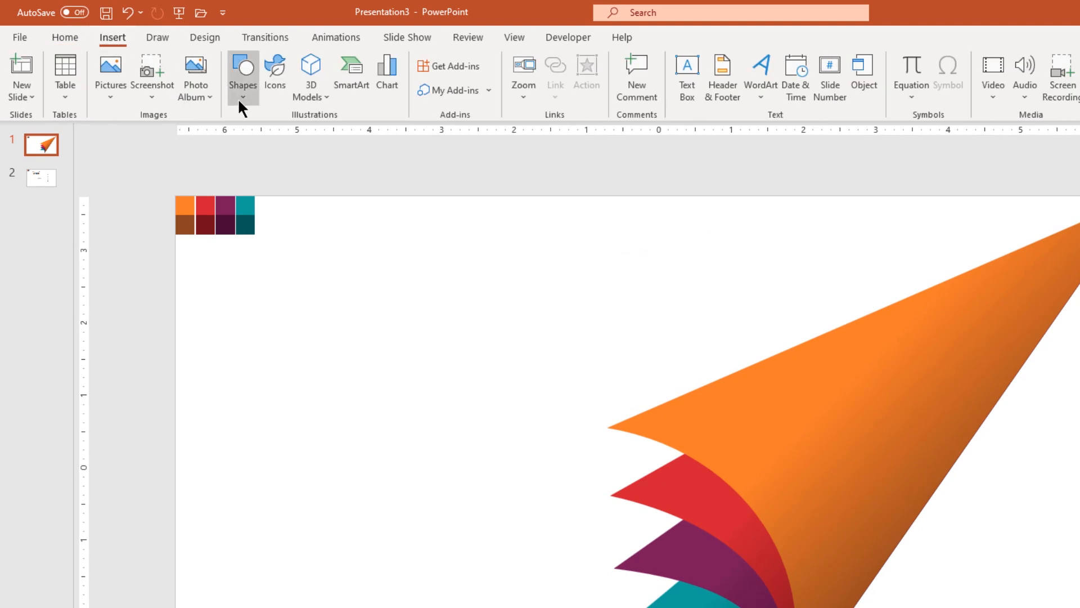
{"action": "left_click", "coordinate": [242, 73]}
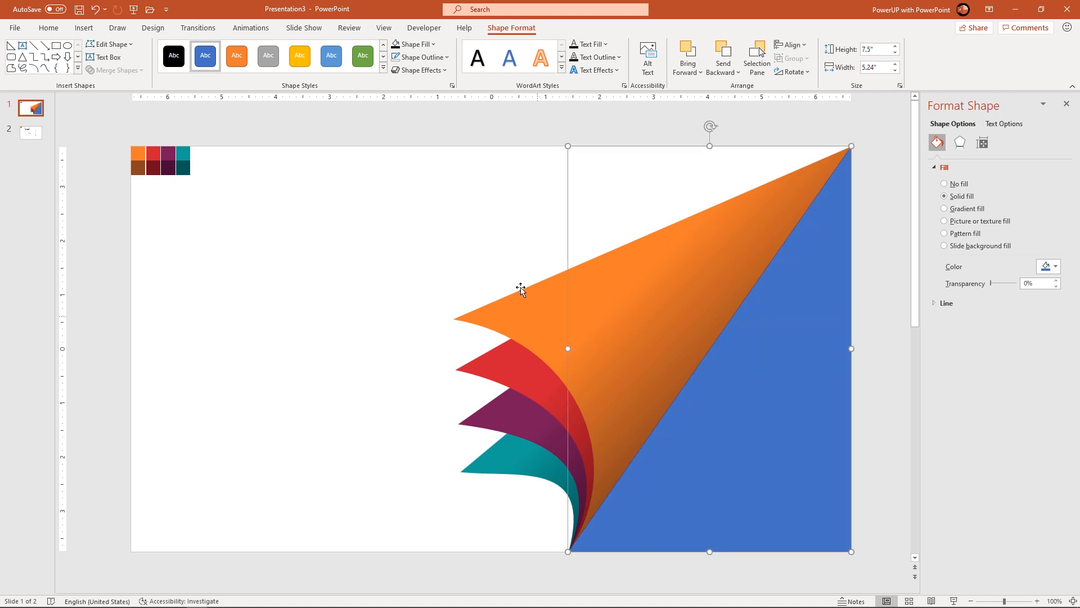
Give the triangle a gradient fill running from dark grey to nearly white
{"action": "left_click", "coordinate": [418, 58]}
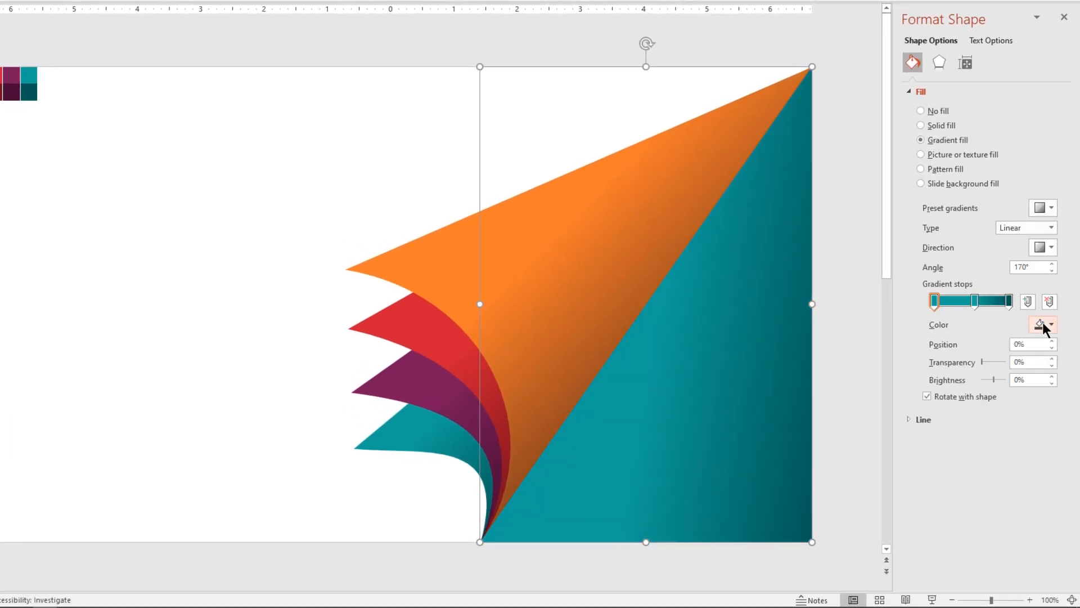
{"action": "left_click", "coordinate": [1052, 324]}
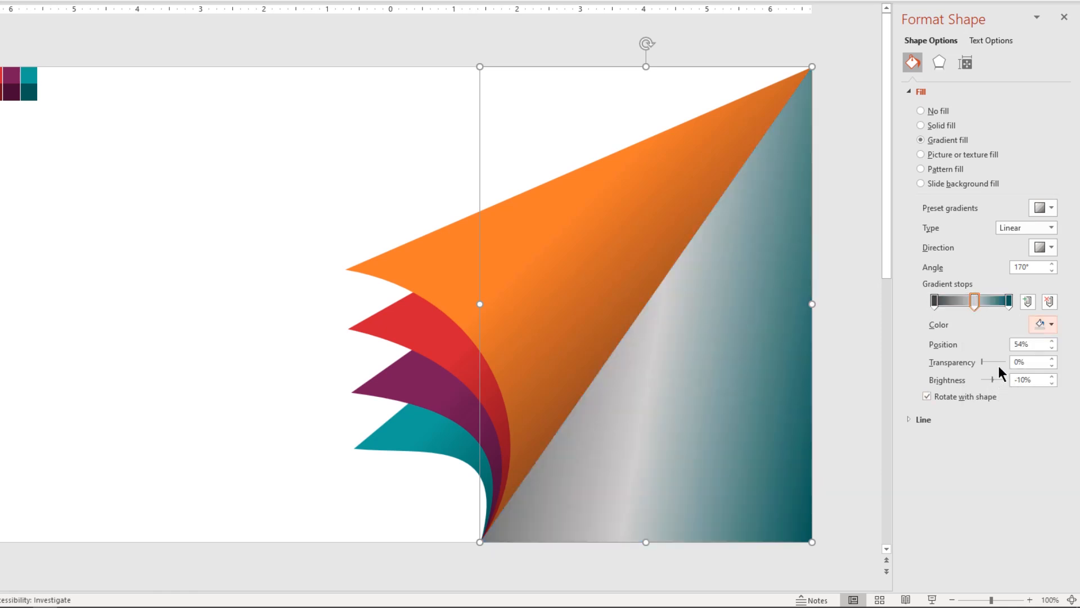
{"action": "left_click", "coordinate": [1052, 324]}
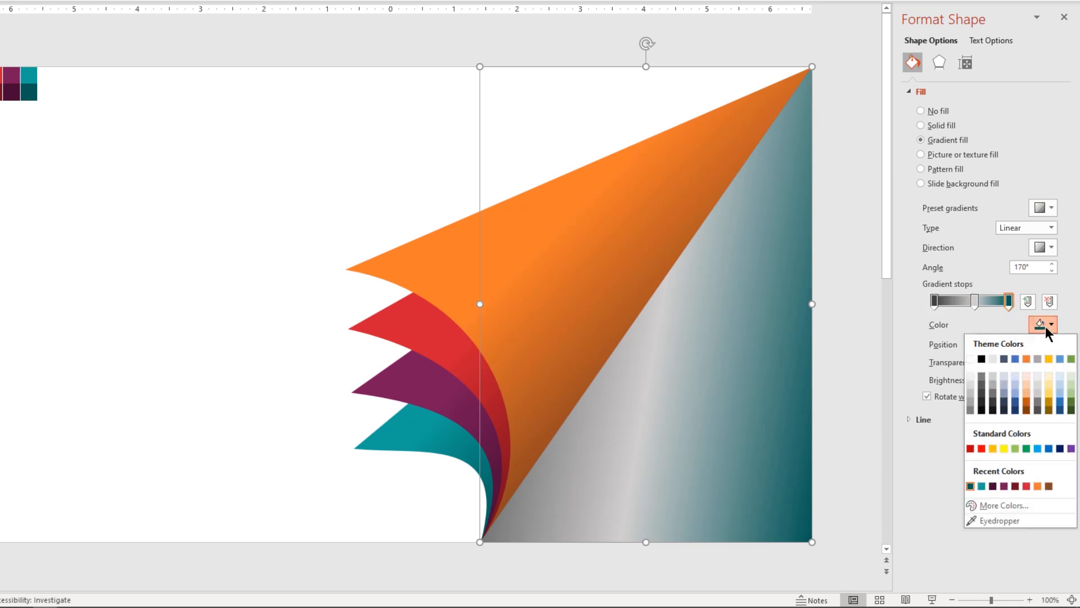
{"action": "left_click", "coordinate": [991, 358]}
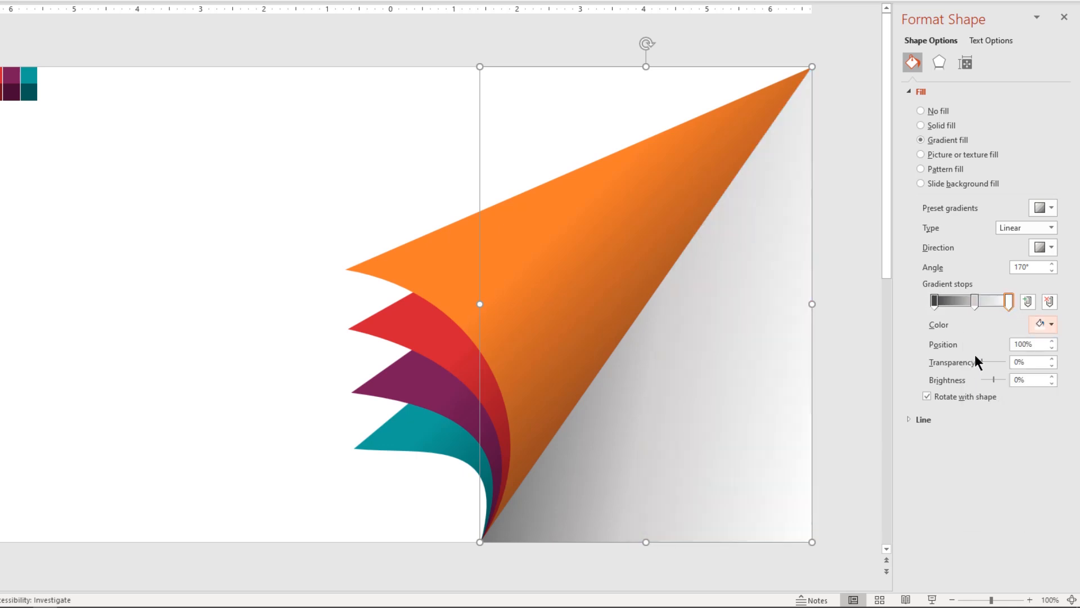
Set the gradient angle to 145° and pull the middle stop toward the dark end
{"action": "left_click", "coordinate": [1052, 264]}
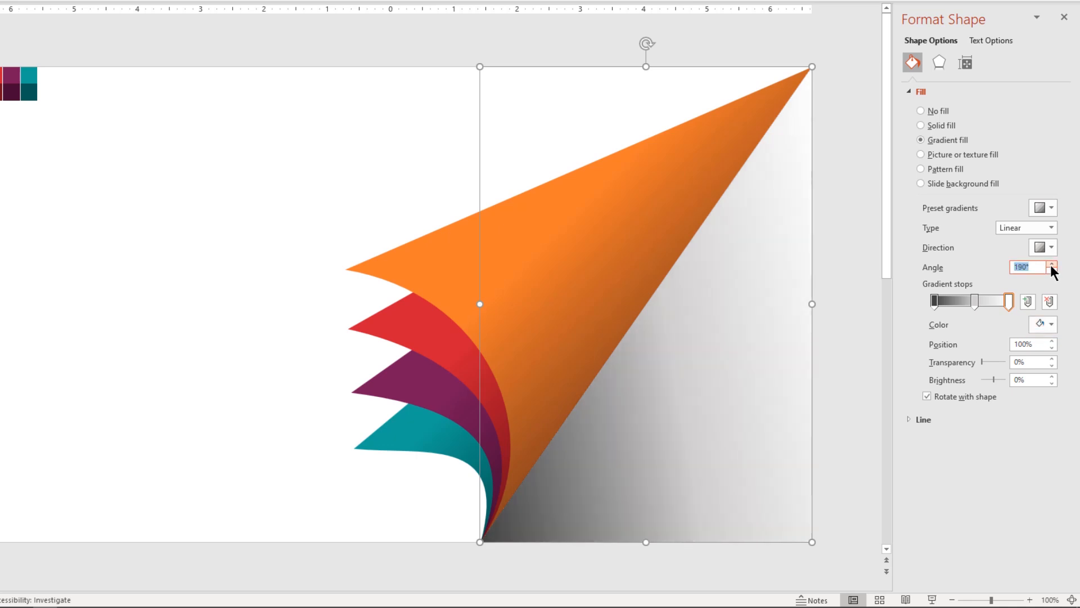
{"action": "left_click", "coordinate": [1051, 271]}
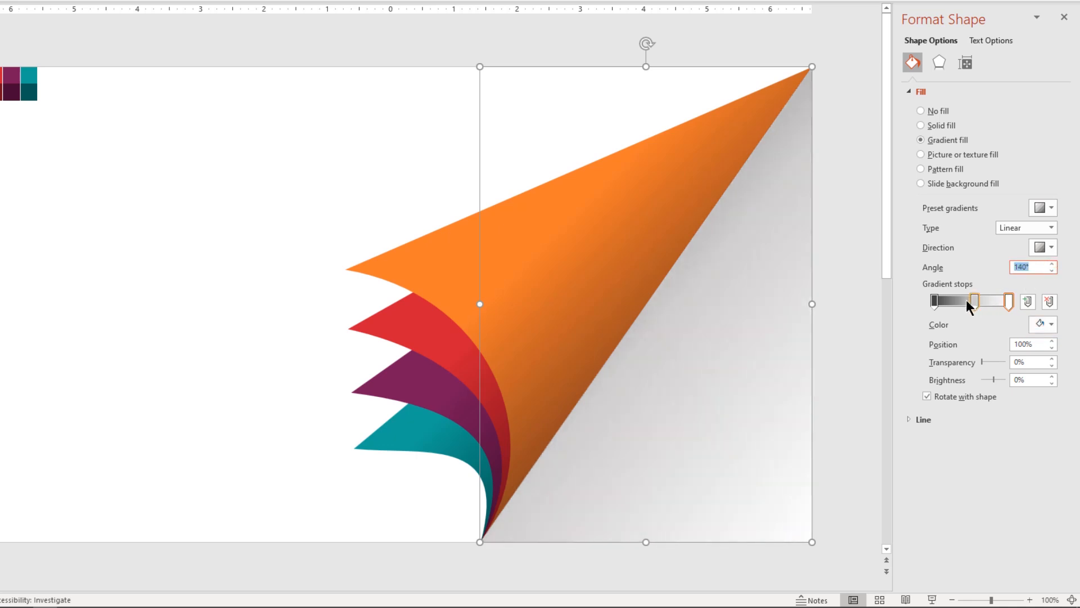
{"action": "left_click_drag", "start_coordinate": [1006, 301], "coordinate": [944, 301]}
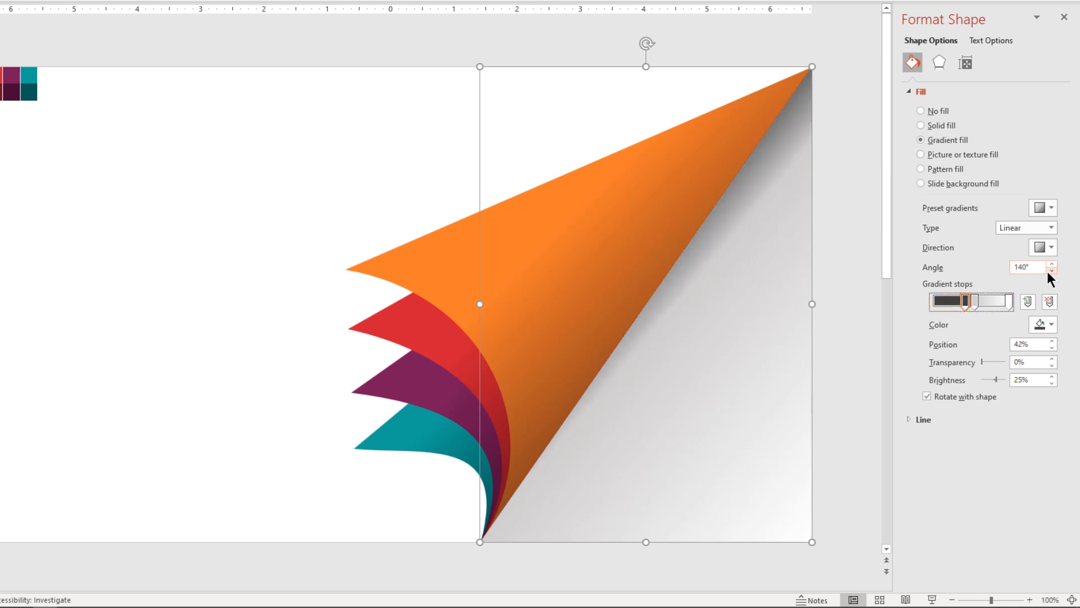
{"action": "left_click", "coordinate": [1051, 264]}
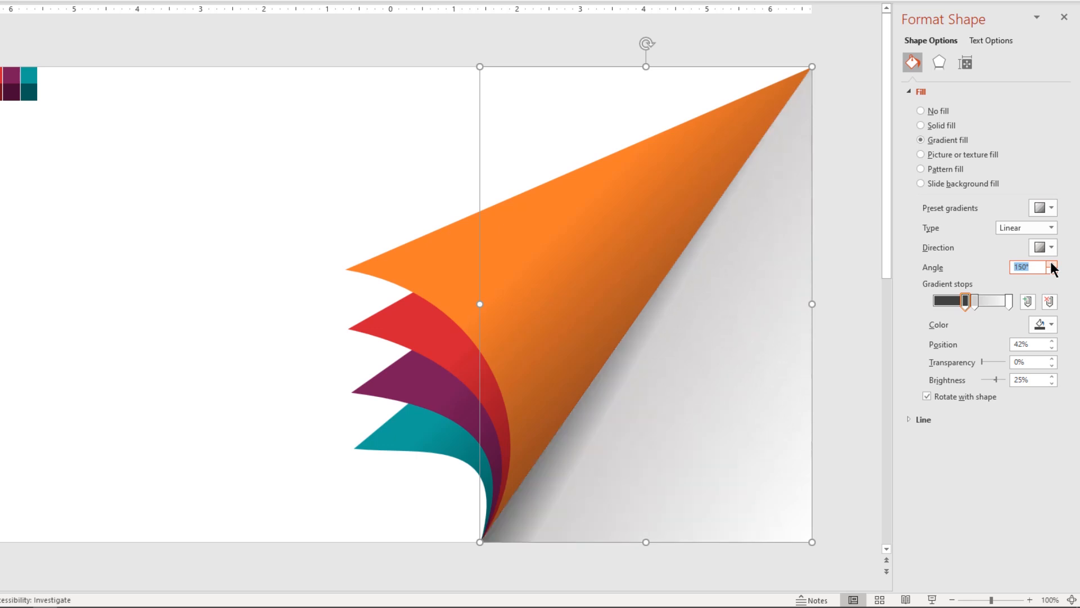
{"action": "mouse_move", "coordinate": [1013, 285]}
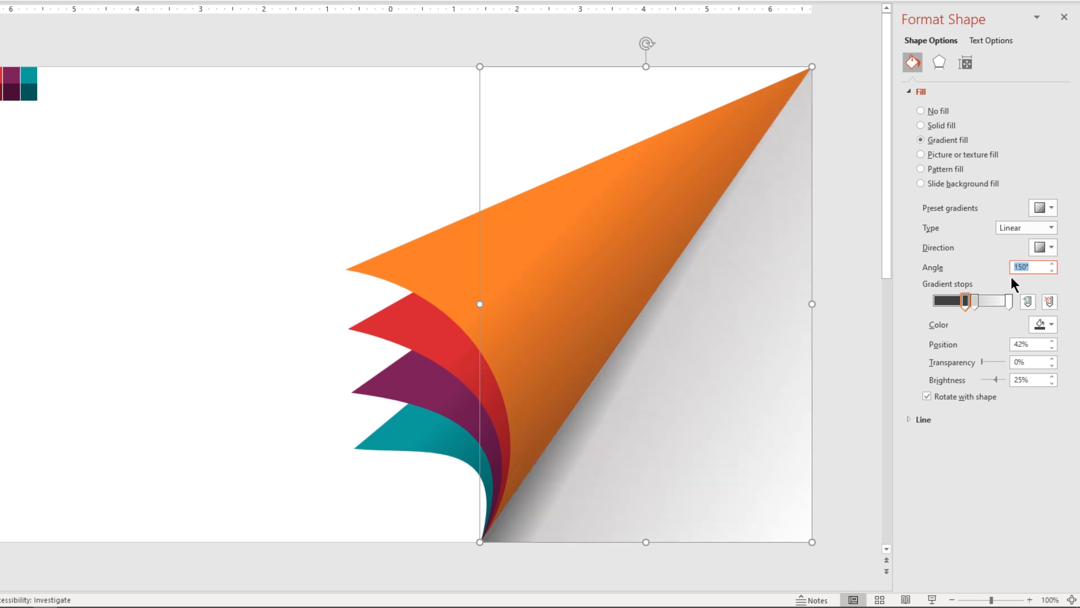
{"action": "left_click", "coordinate": [1052, 271]}
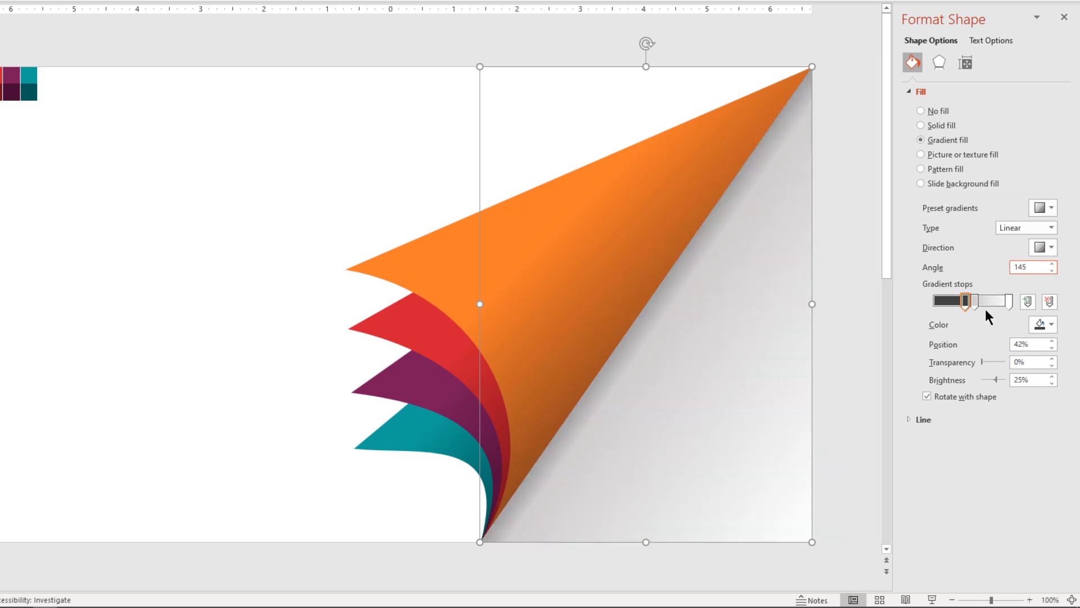
Fine-tune the middle gradient stops so the dark shading sits tight against the curl edge
{"action": "left_click_drag", "start_coordinate": [964, 301], "coordinate": [979, 301]}
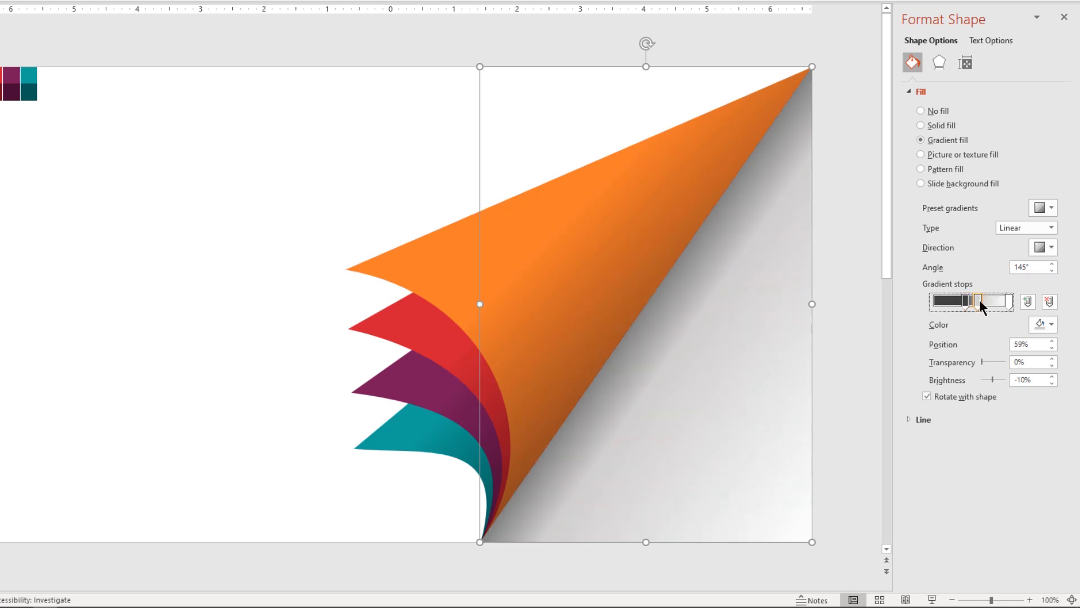
{"action": "left_click_drag", "start_coordinate": [982, 301], "coordinate": [972, 301]}
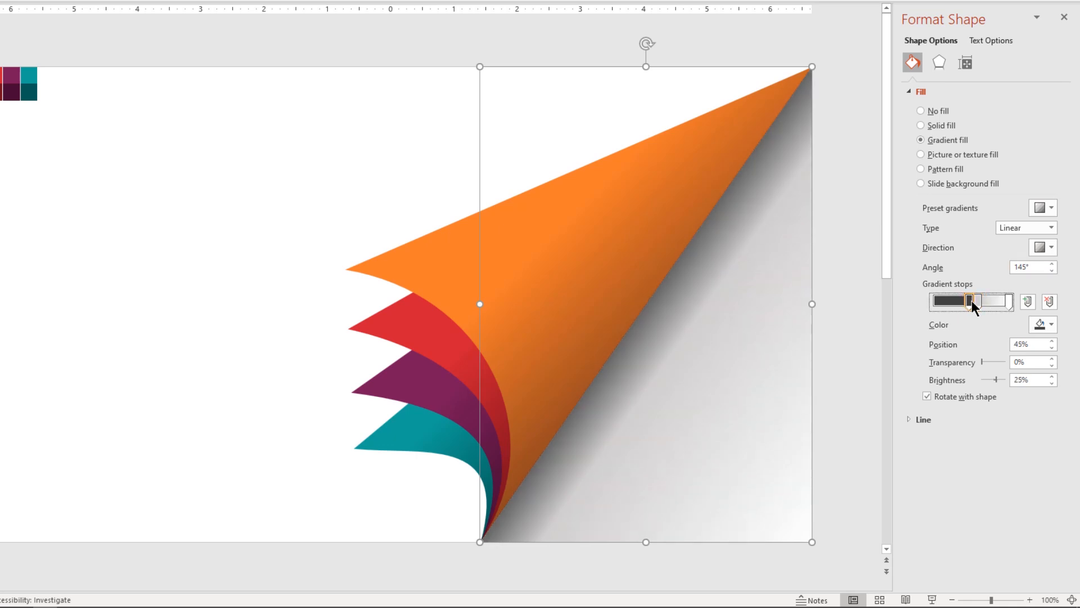
{"action": "left_click_drag", "start_coordinate": [973, 301], "coordinate": [975, 301]}
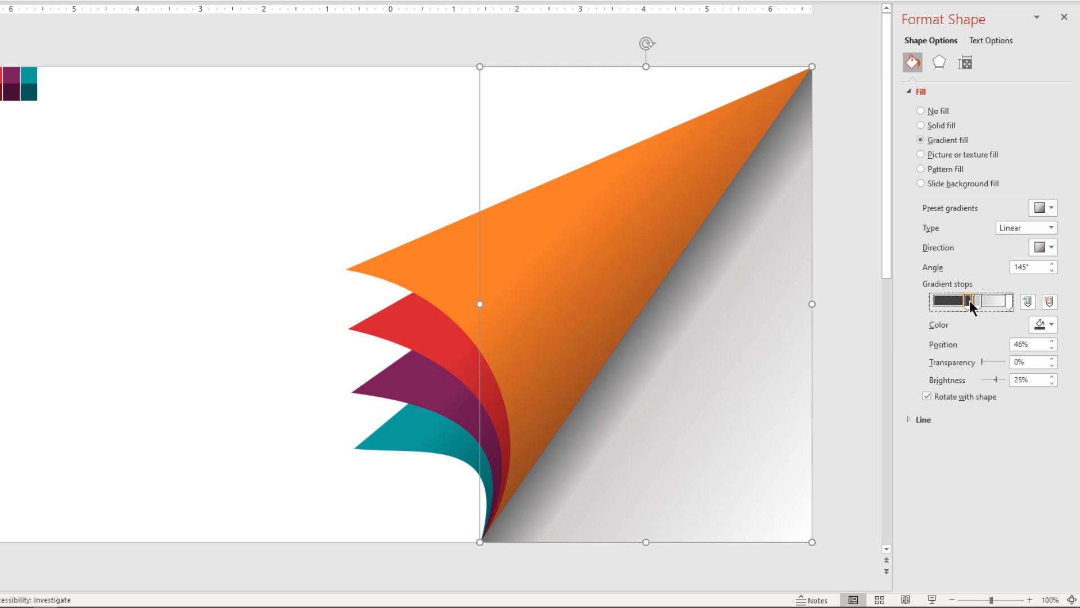
{"action": "left_click_drag", "start_coordinate": [970, 301], "coordinate": [977, 301]}
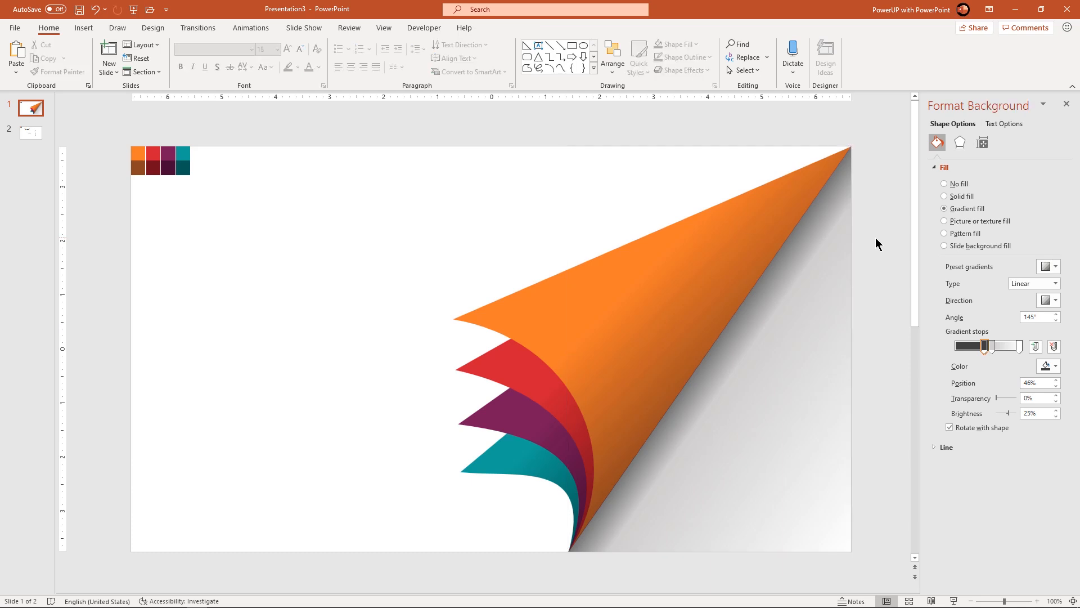
Select the corner colour swatches and clear them from the slide
{"action": "left_click", "coordinate": [960, 166]}
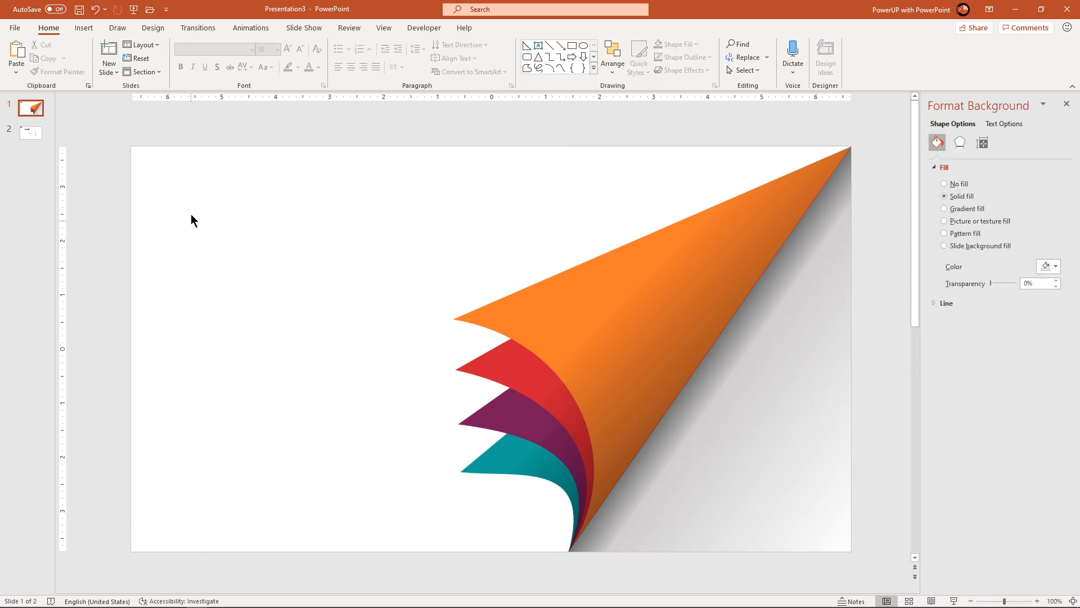
{"action": "left_click", "coordinate": [30, 132]}
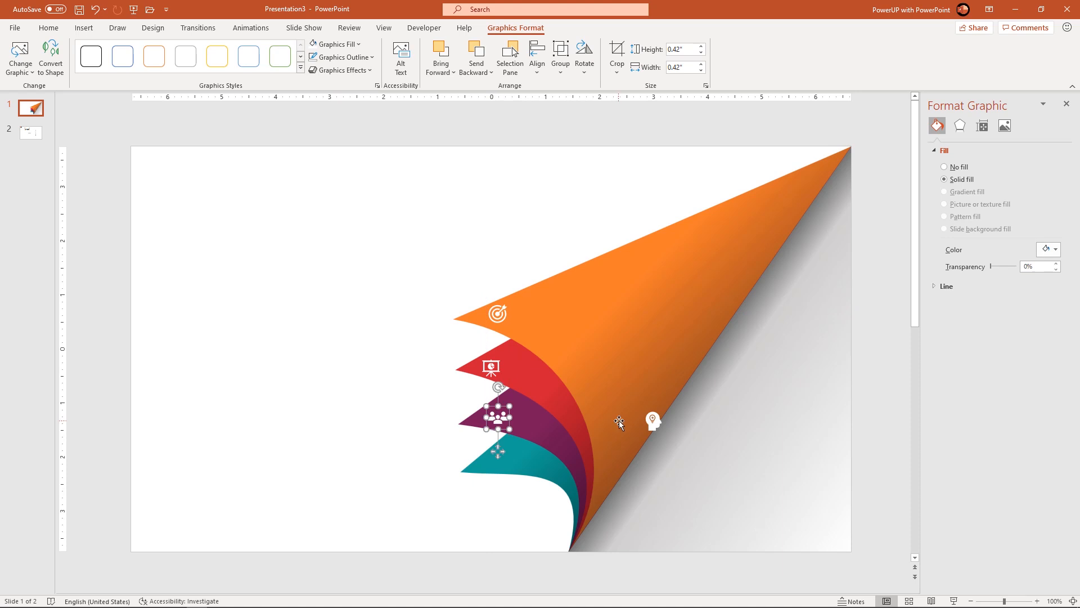
Place the HEADING text block and Ctrl-drag a copy down beside the red layer
{"action": "left_click", "coordinate": [31, 132]}
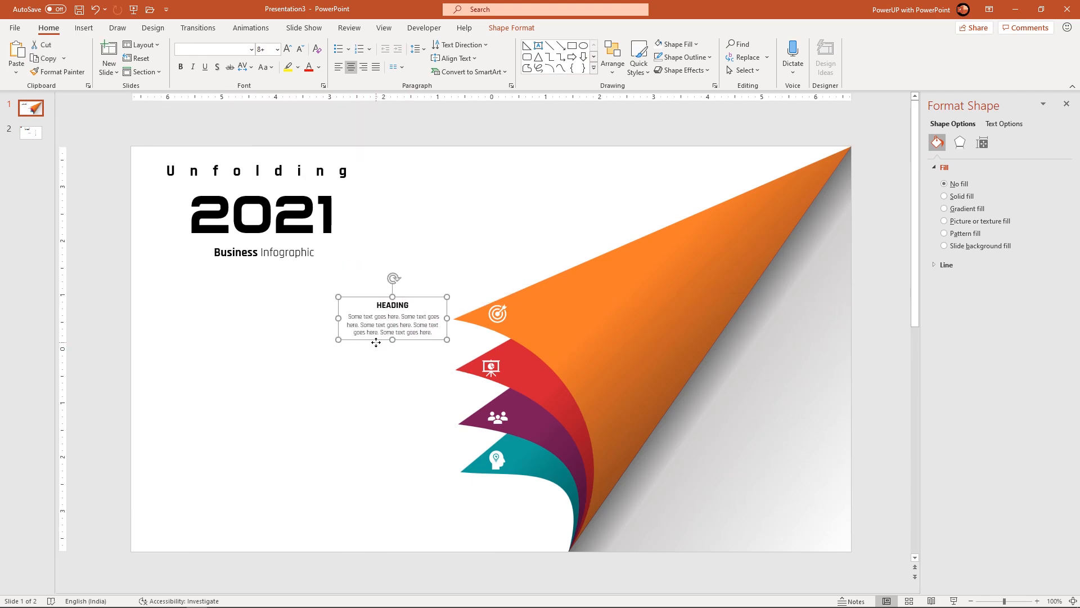
{"action": "left_click_drag", "start_coordinate": [391, 318], "coordinate": [404, 368]}
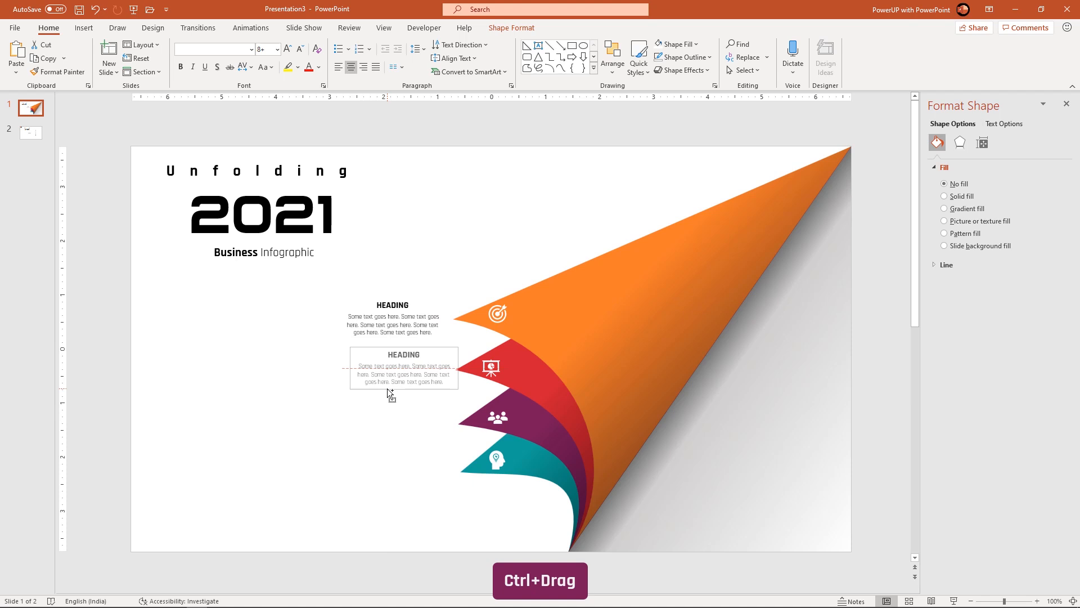